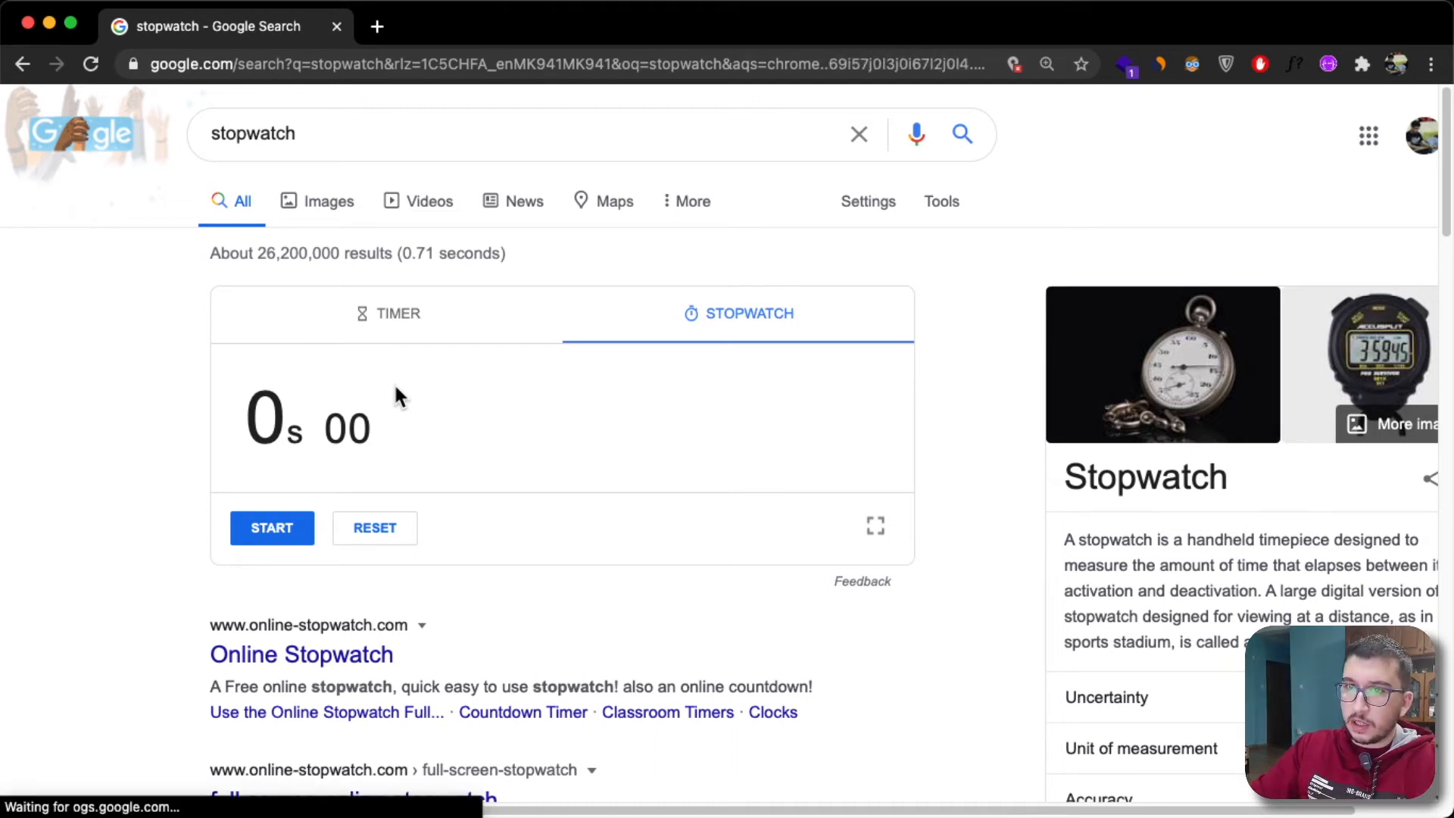
- Start the Google stopwatch, then bring up the project's index.html in the editor
click(272, 528)
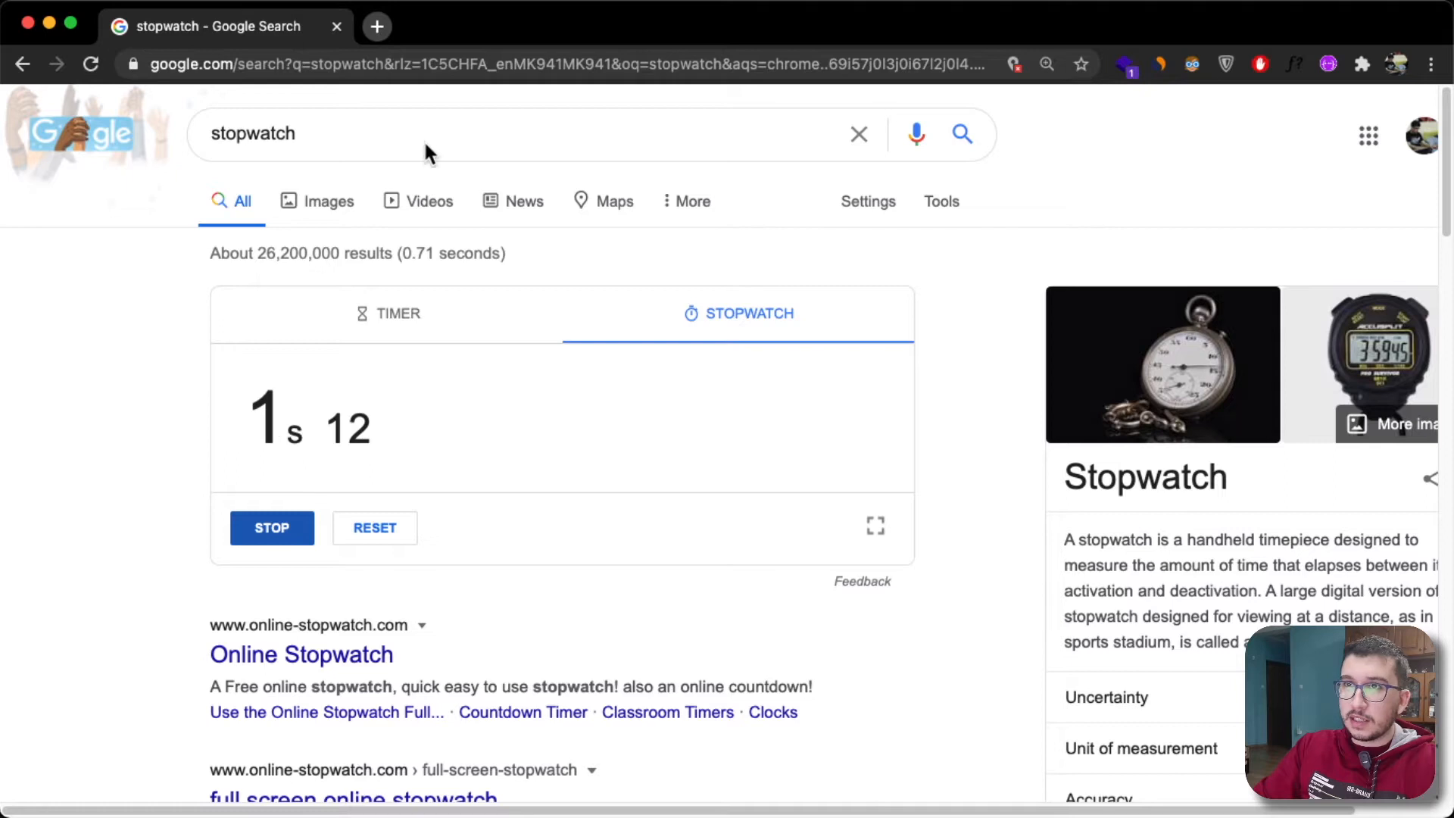
click(377, 26)
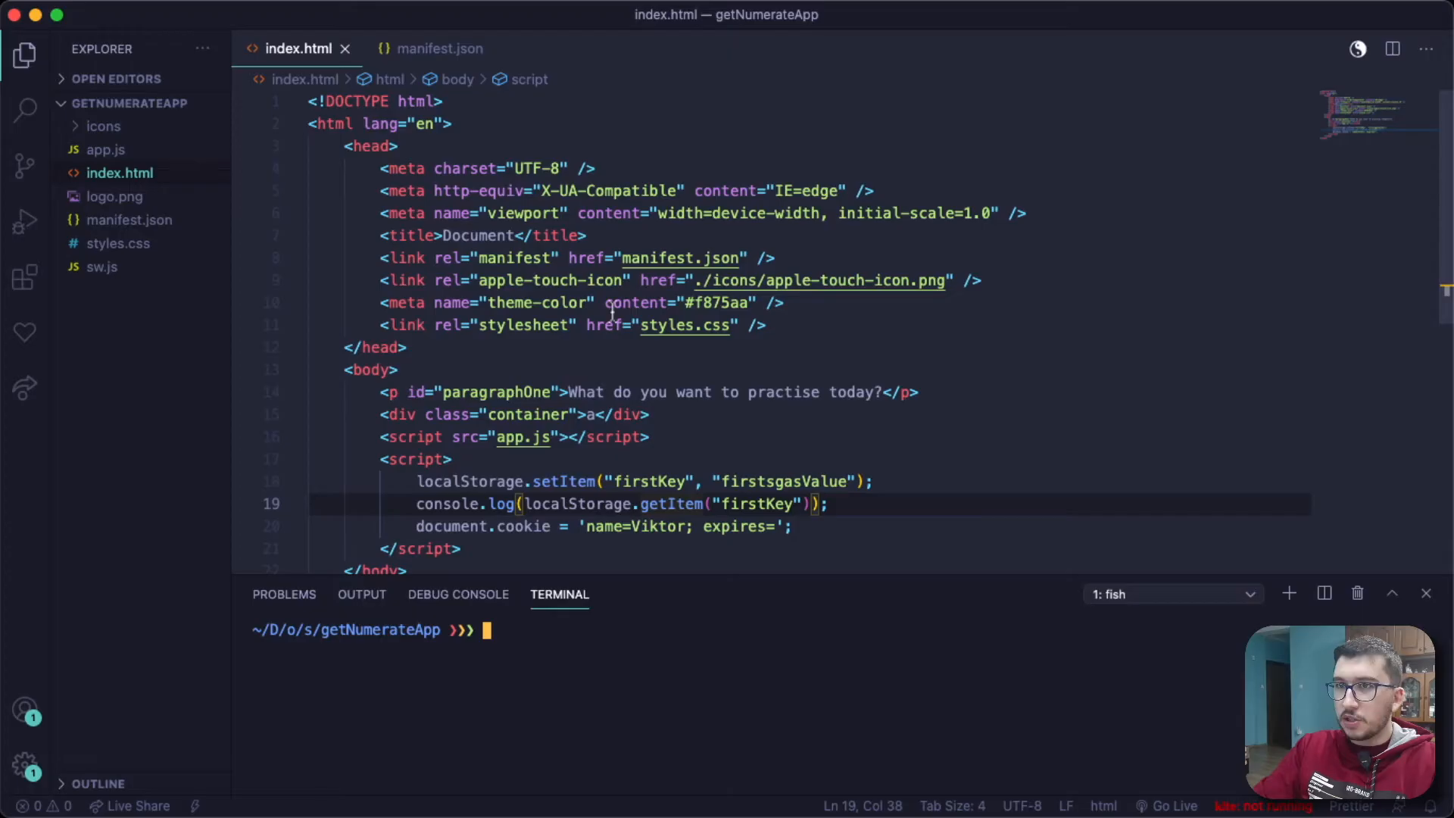
- Run git status to confirm no repository exists, then enter git init
text(git status)
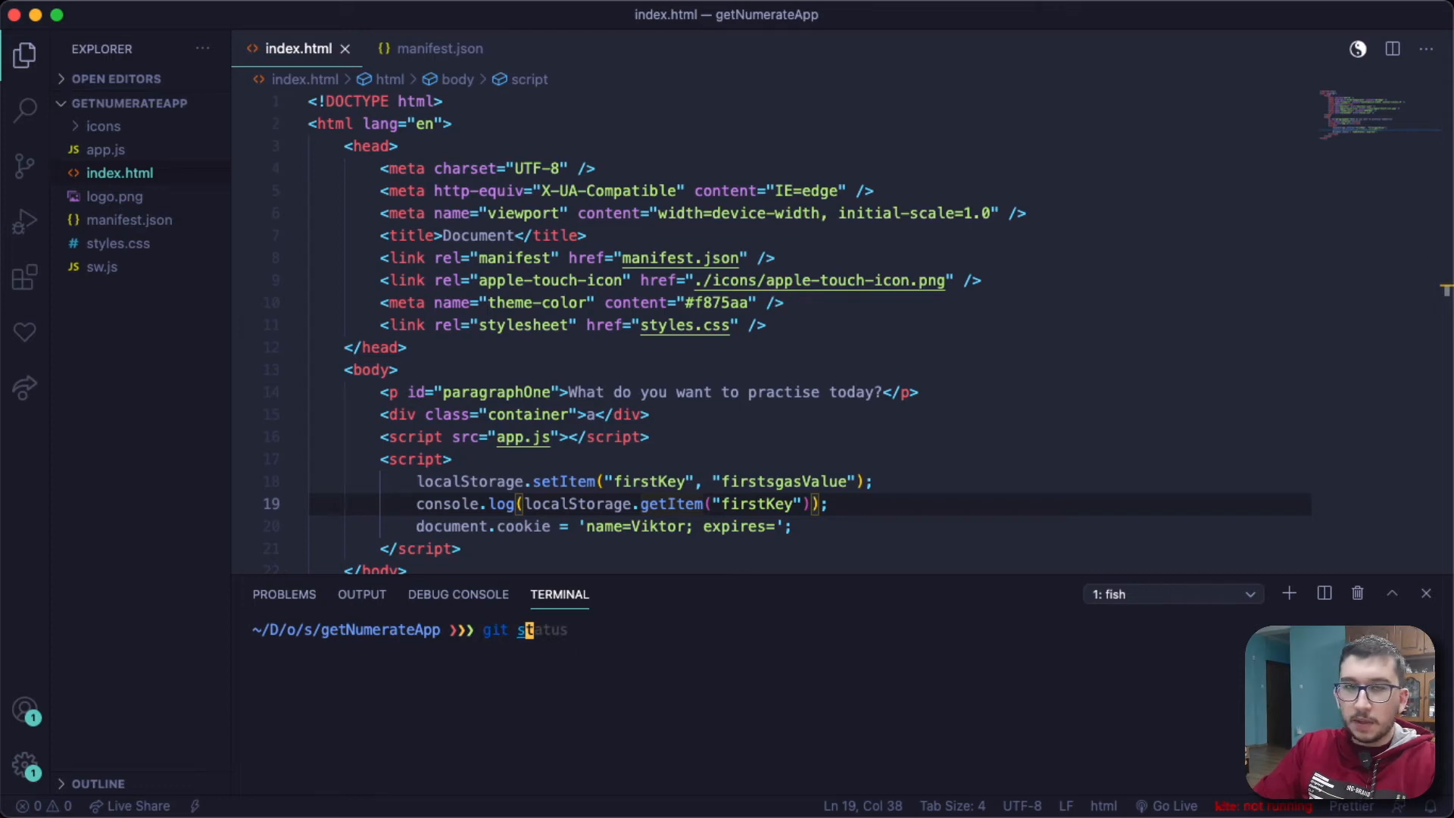
key(Enter)
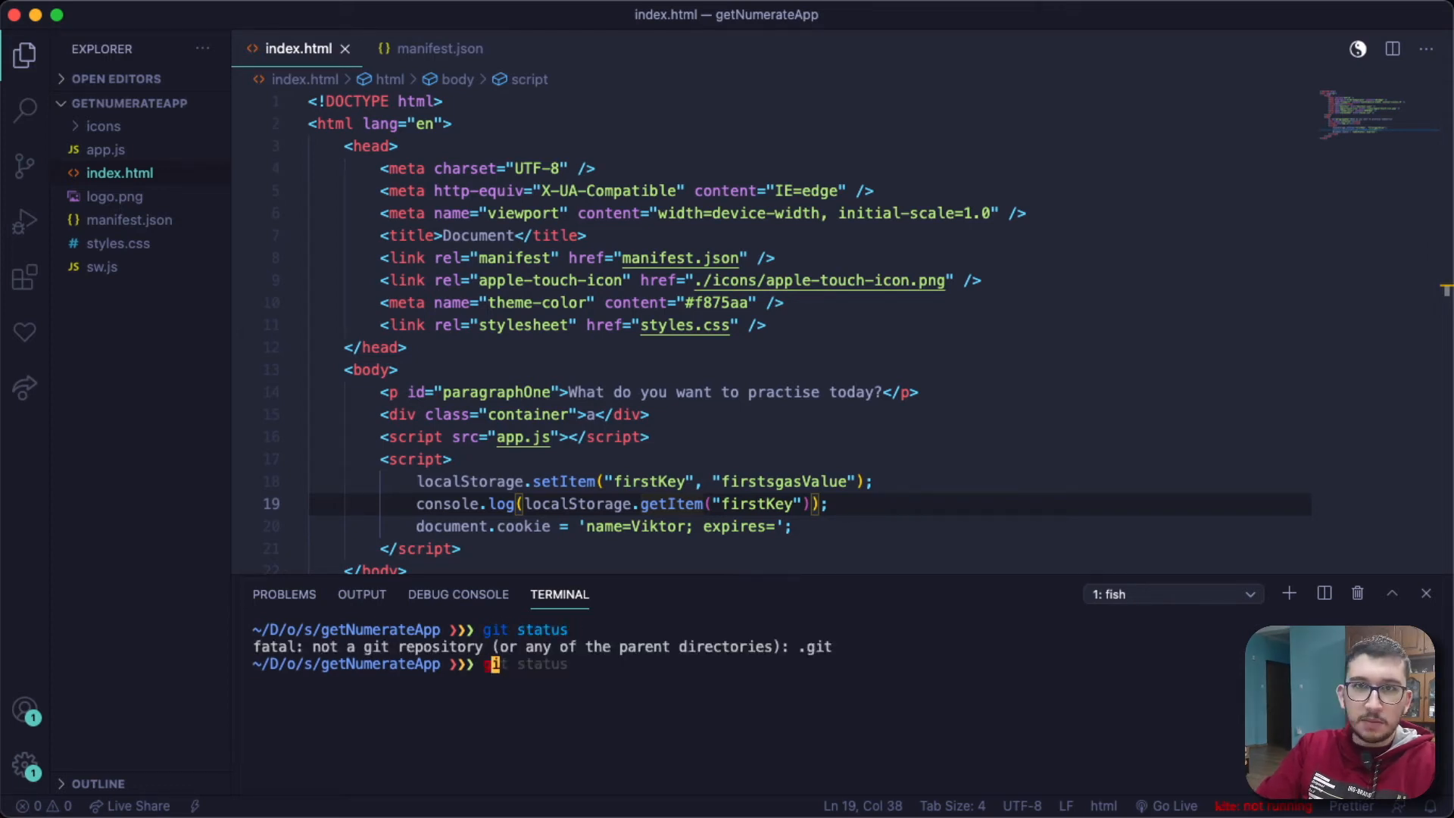
text(git init)
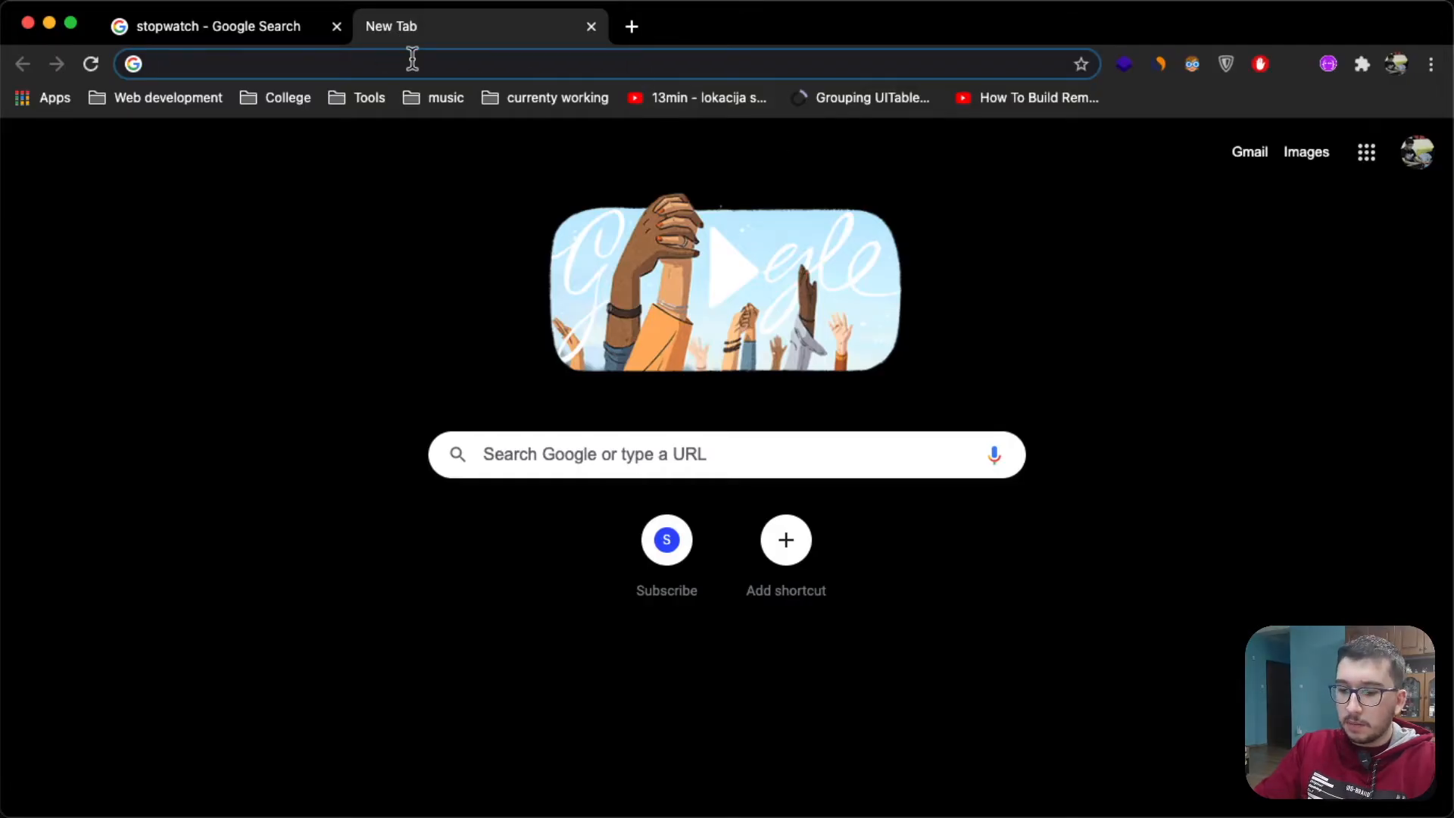
- Go to github.com and choose New repository from the + menu
text(github.com)
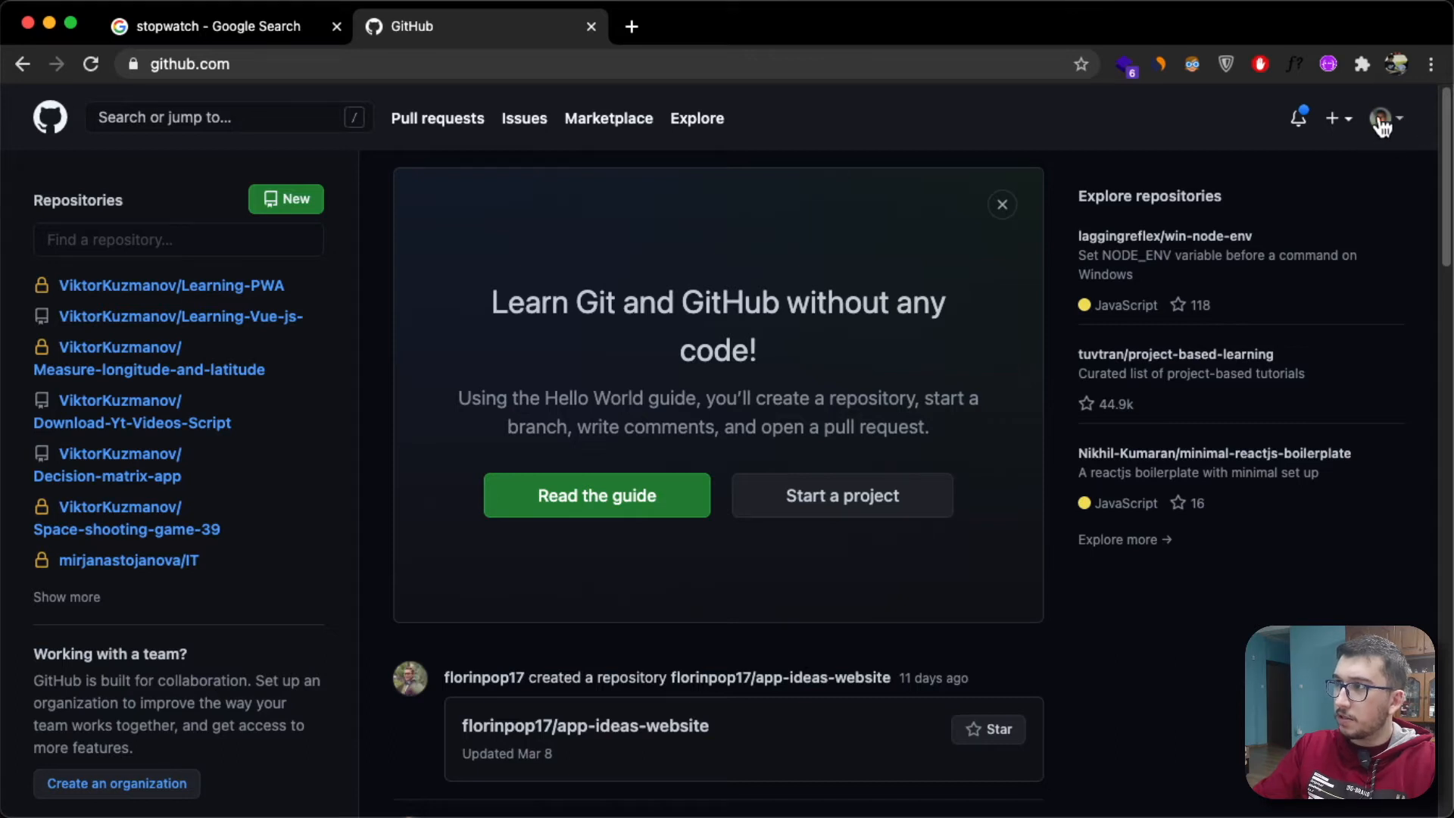
mouse_move(1350, 152)
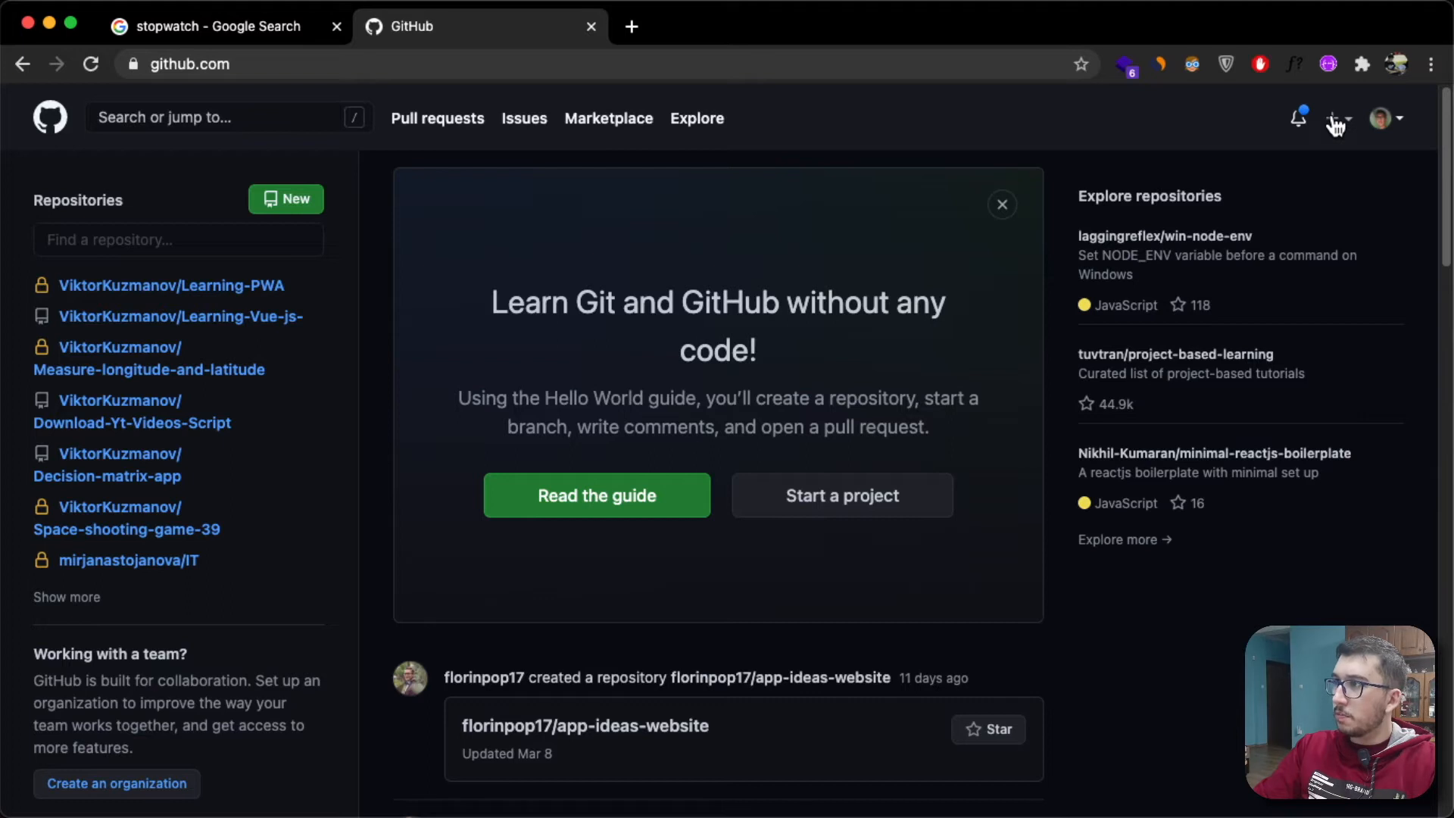
click(1335, 118)
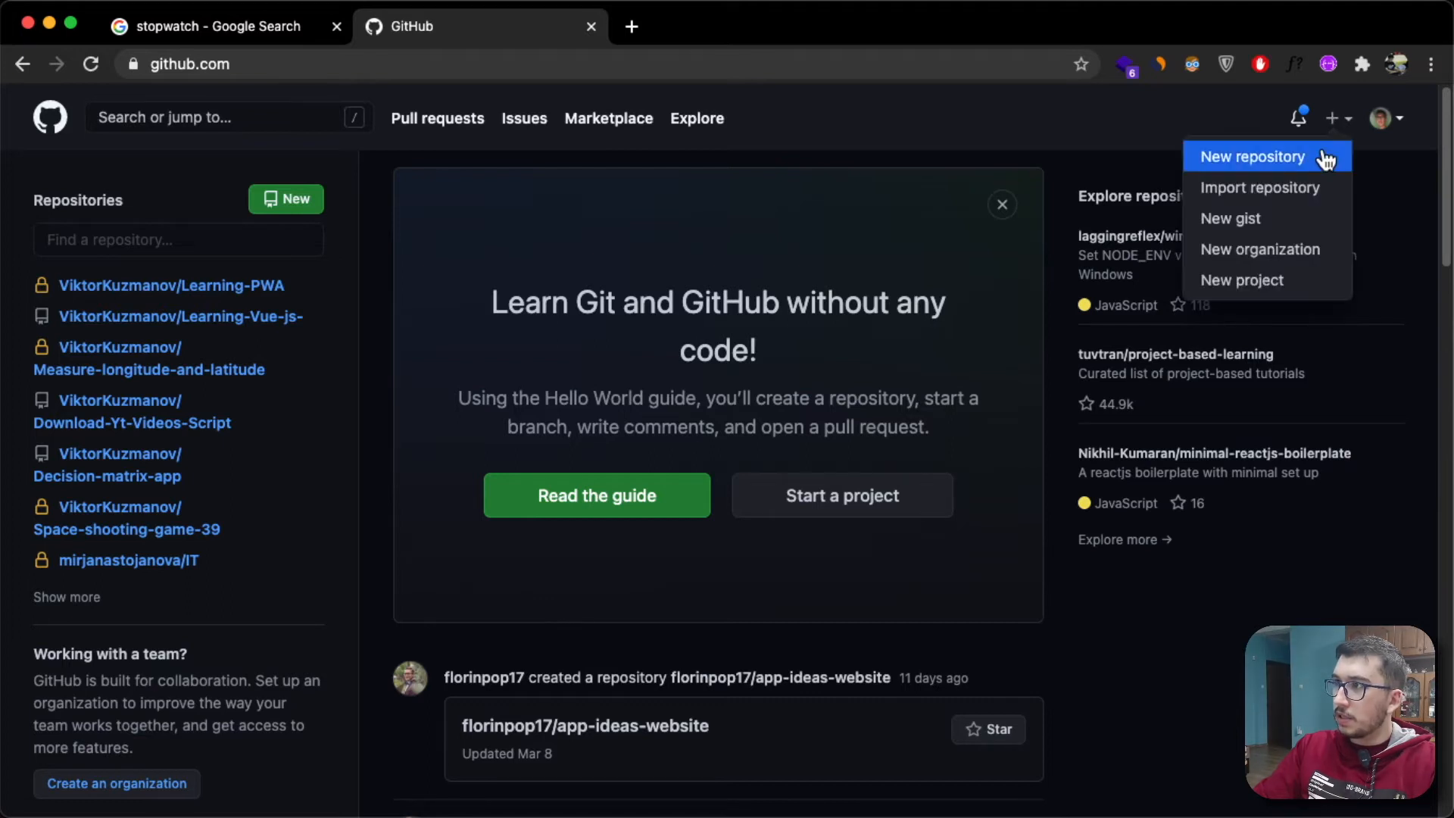
click(1252, 157)
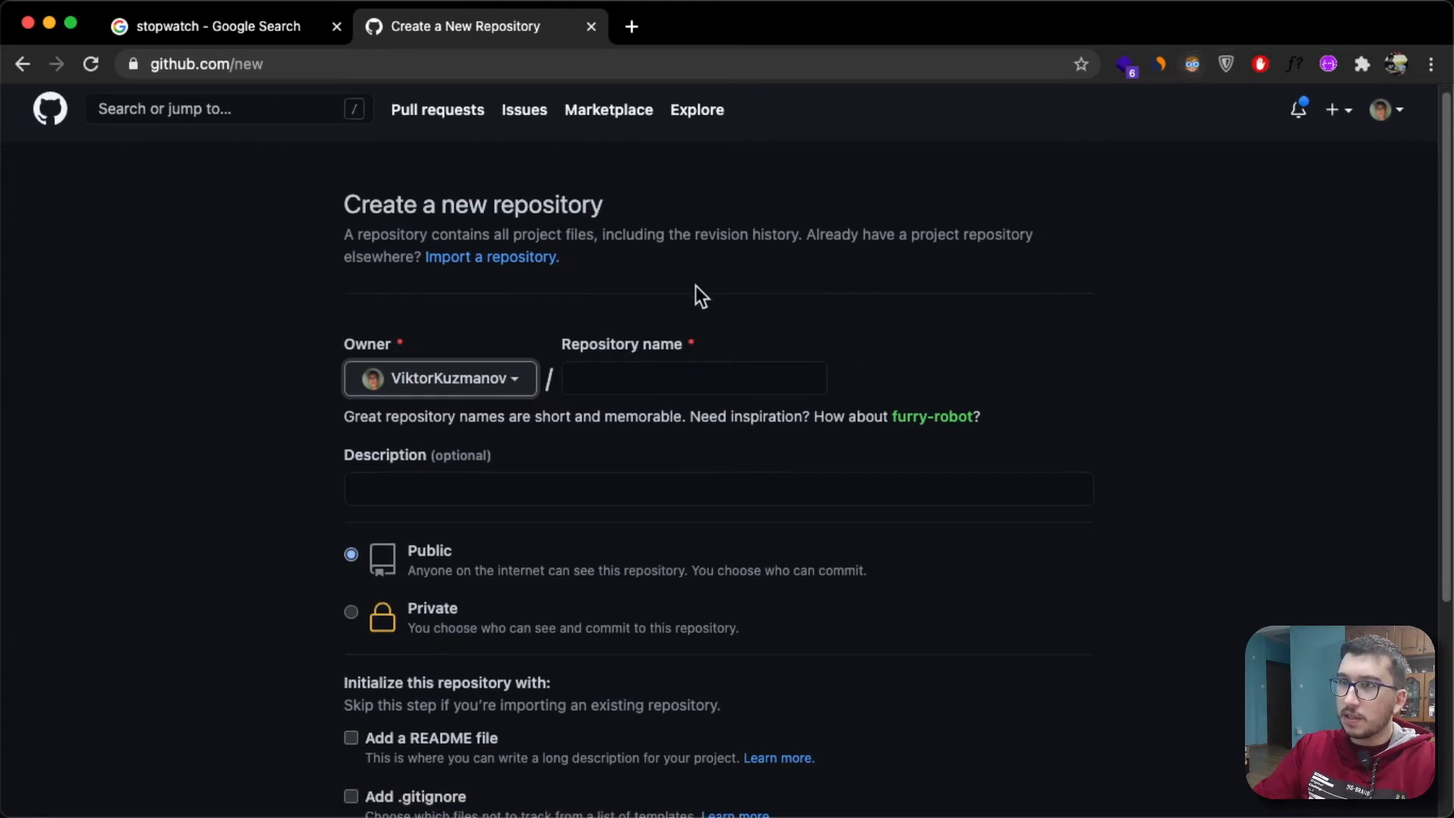
mouse_move(1192, 65)
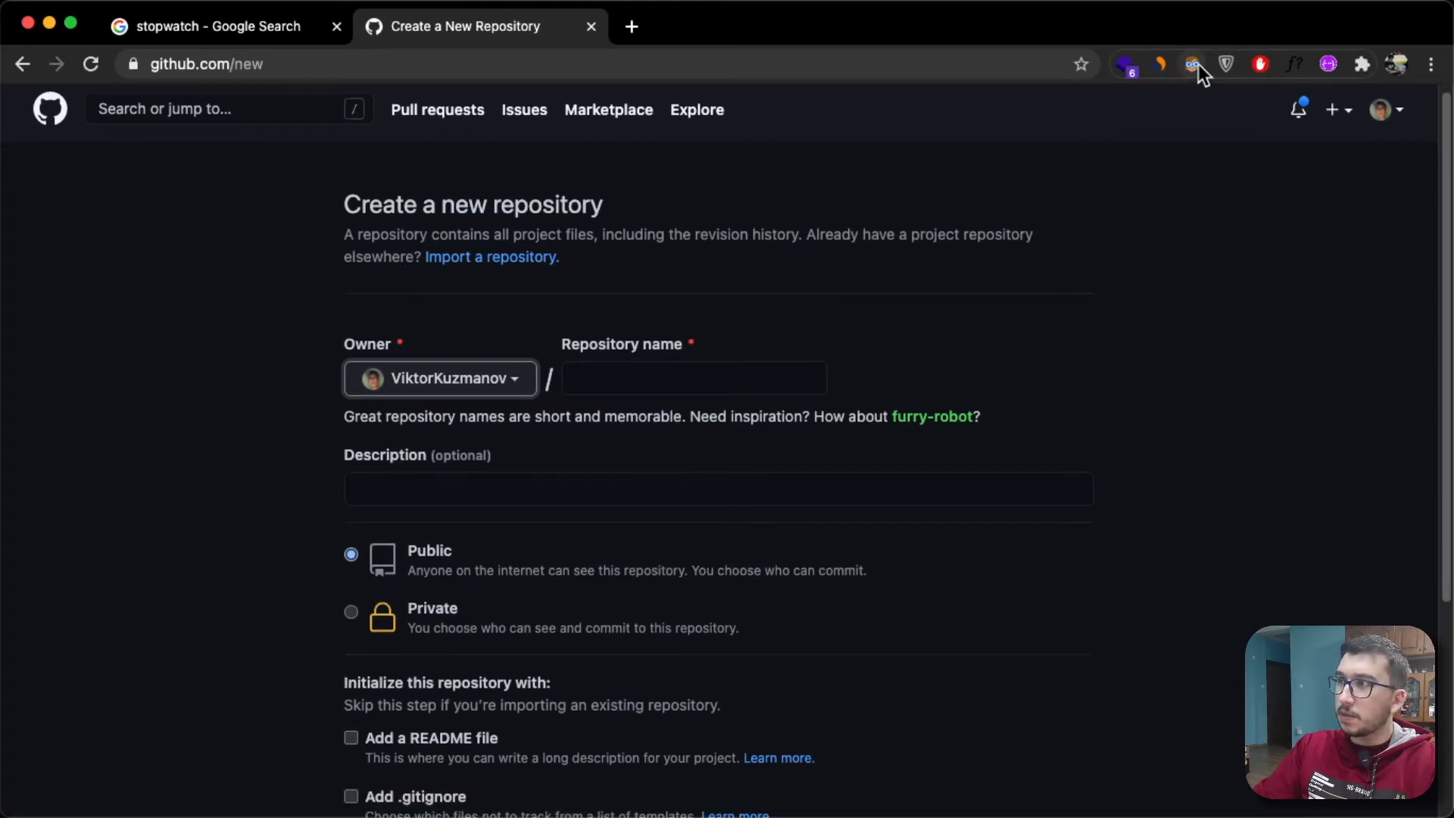
- Name the repository testRepo, keep it Public without init files, and create it
click(694, 378)
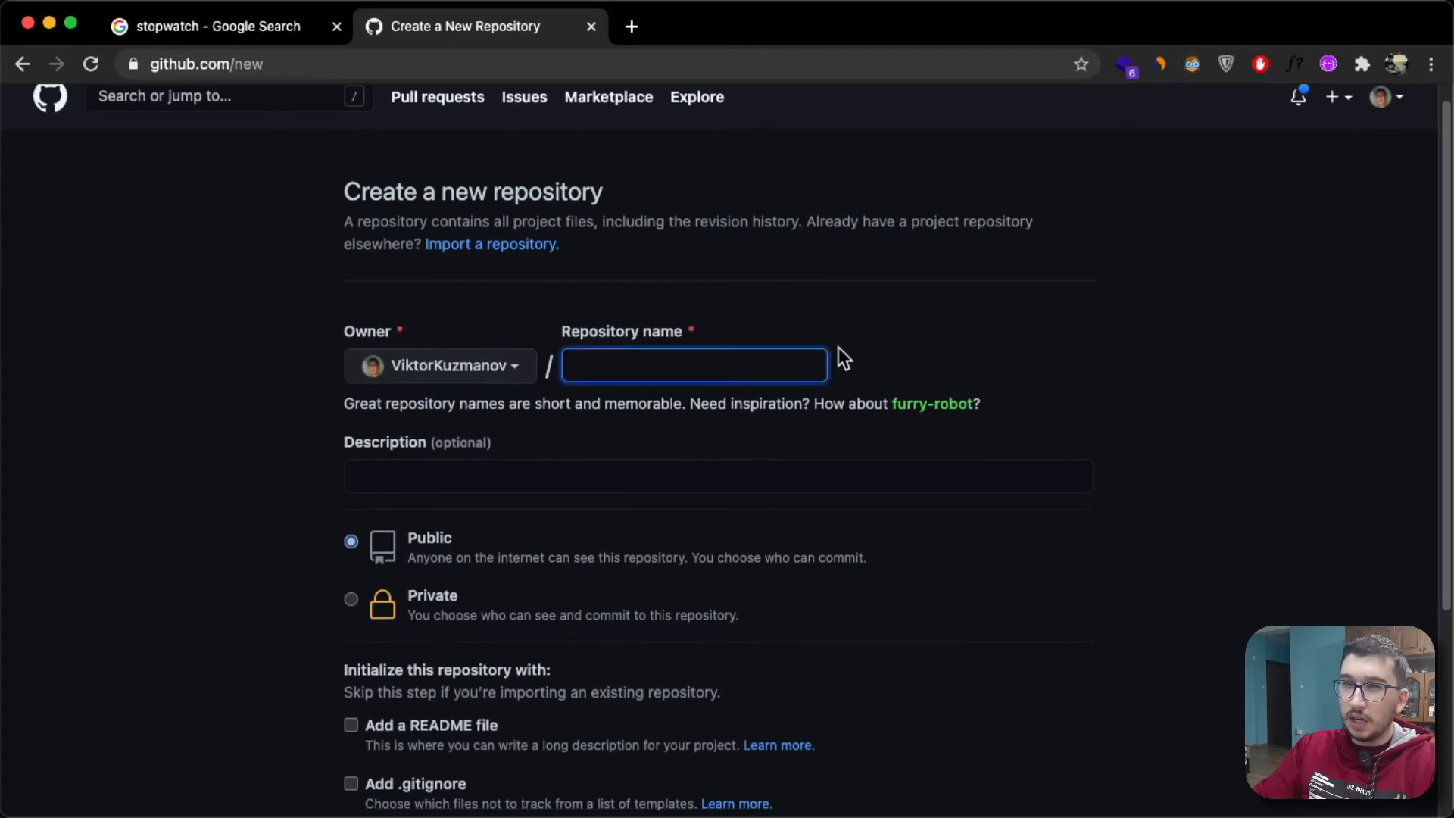
scroll(down, 3)
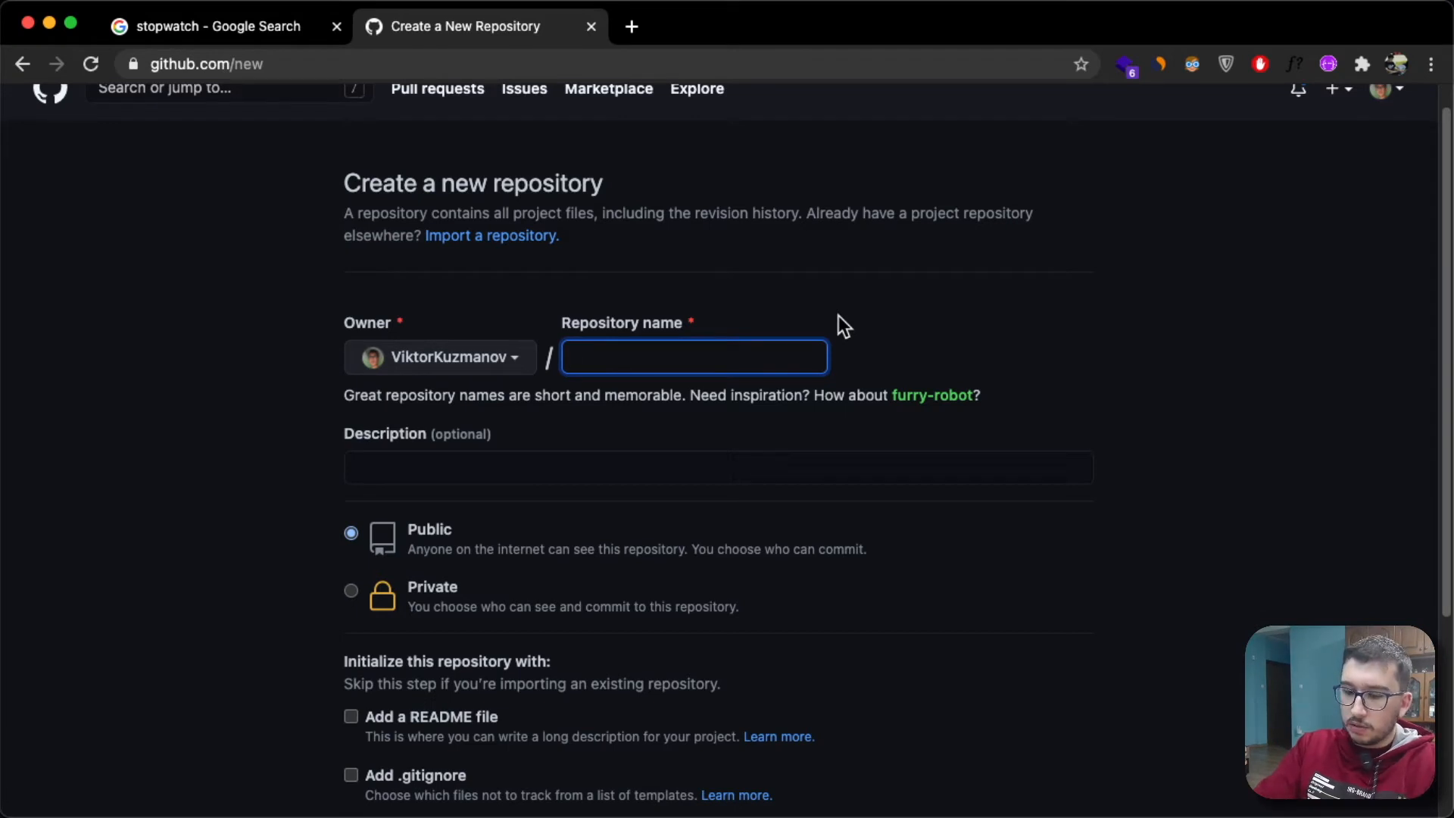
text(testT)
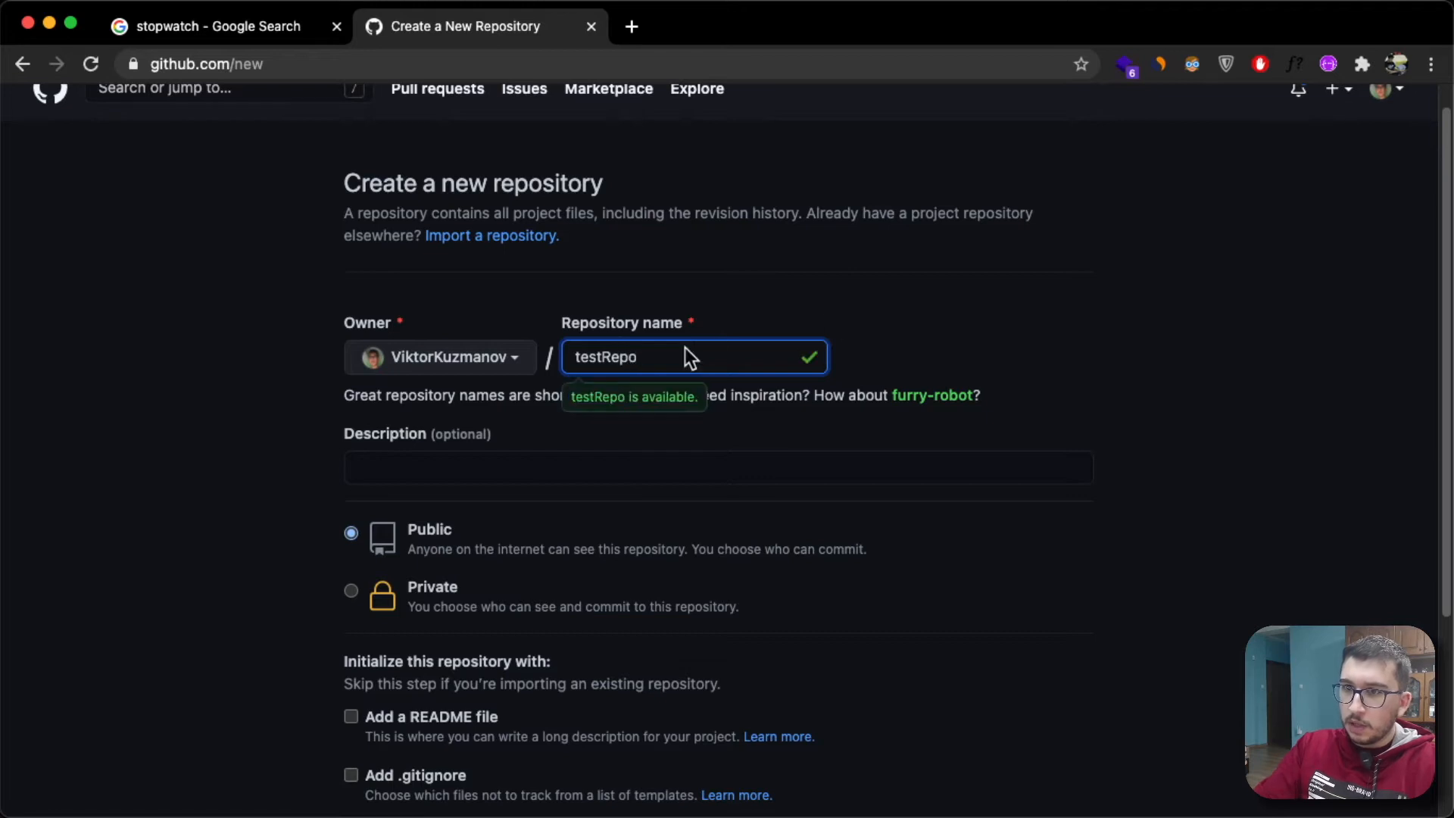
scroll(down, 3)
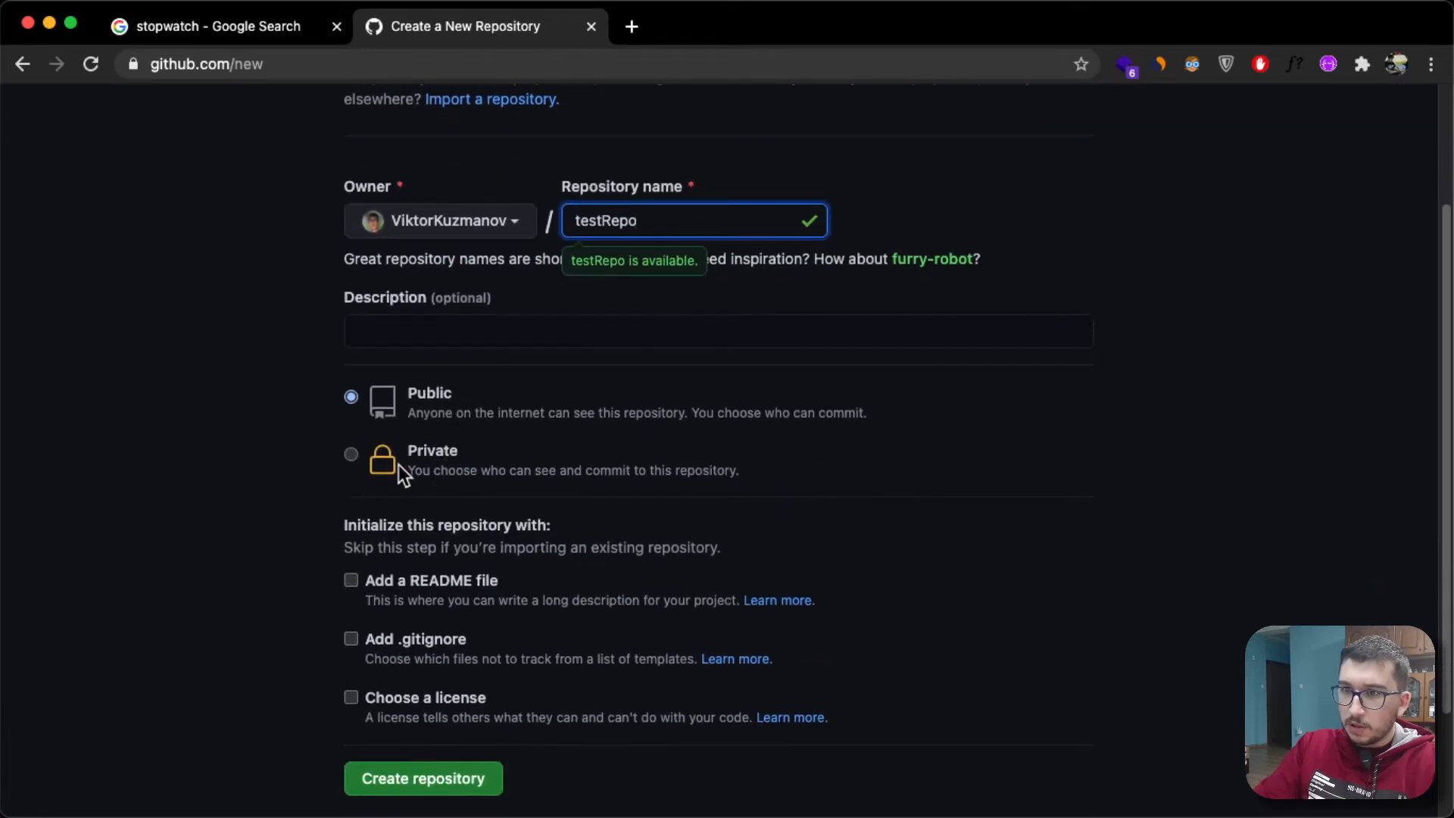
scroll(down, 3)
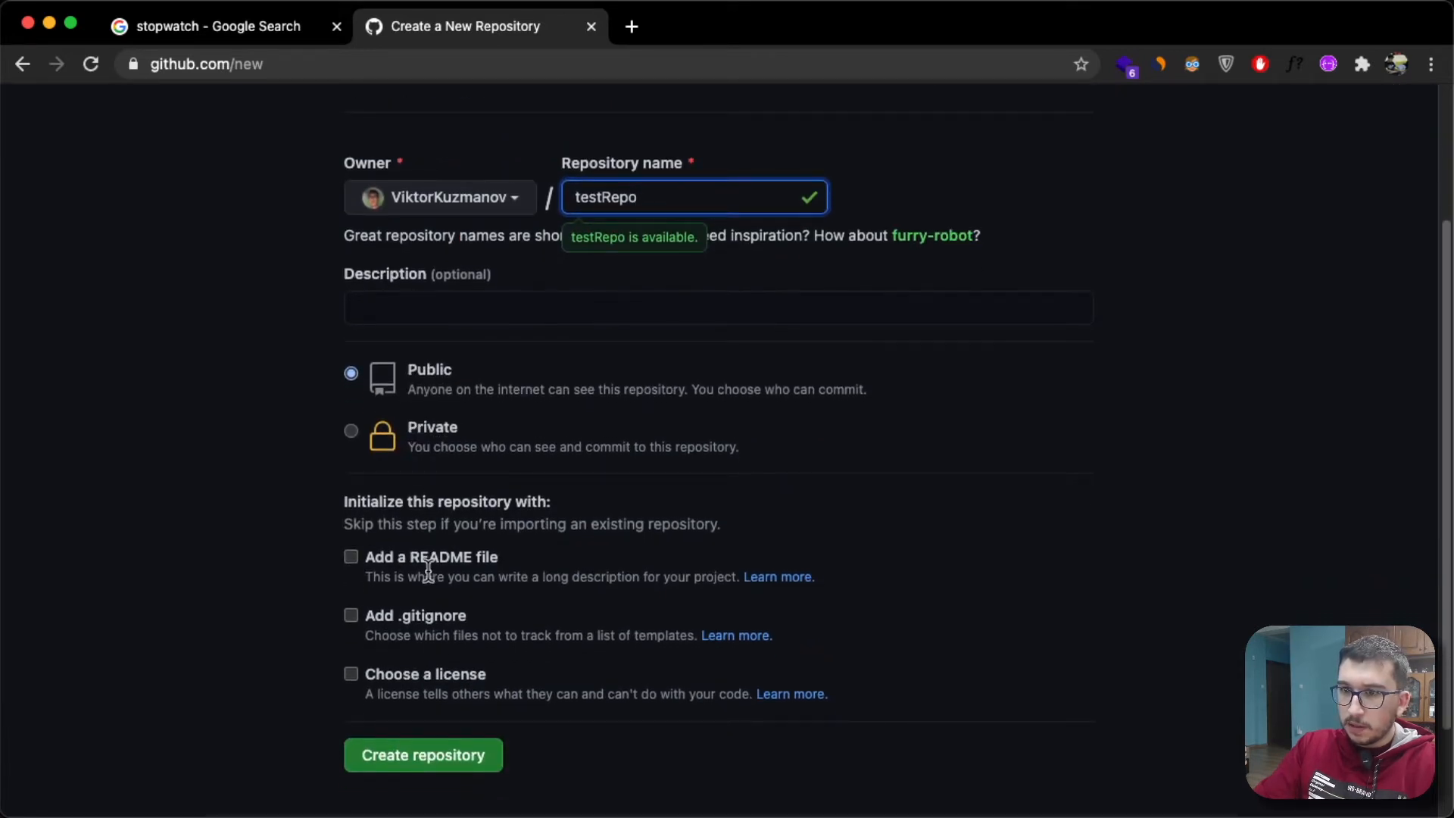
click(424, 755)
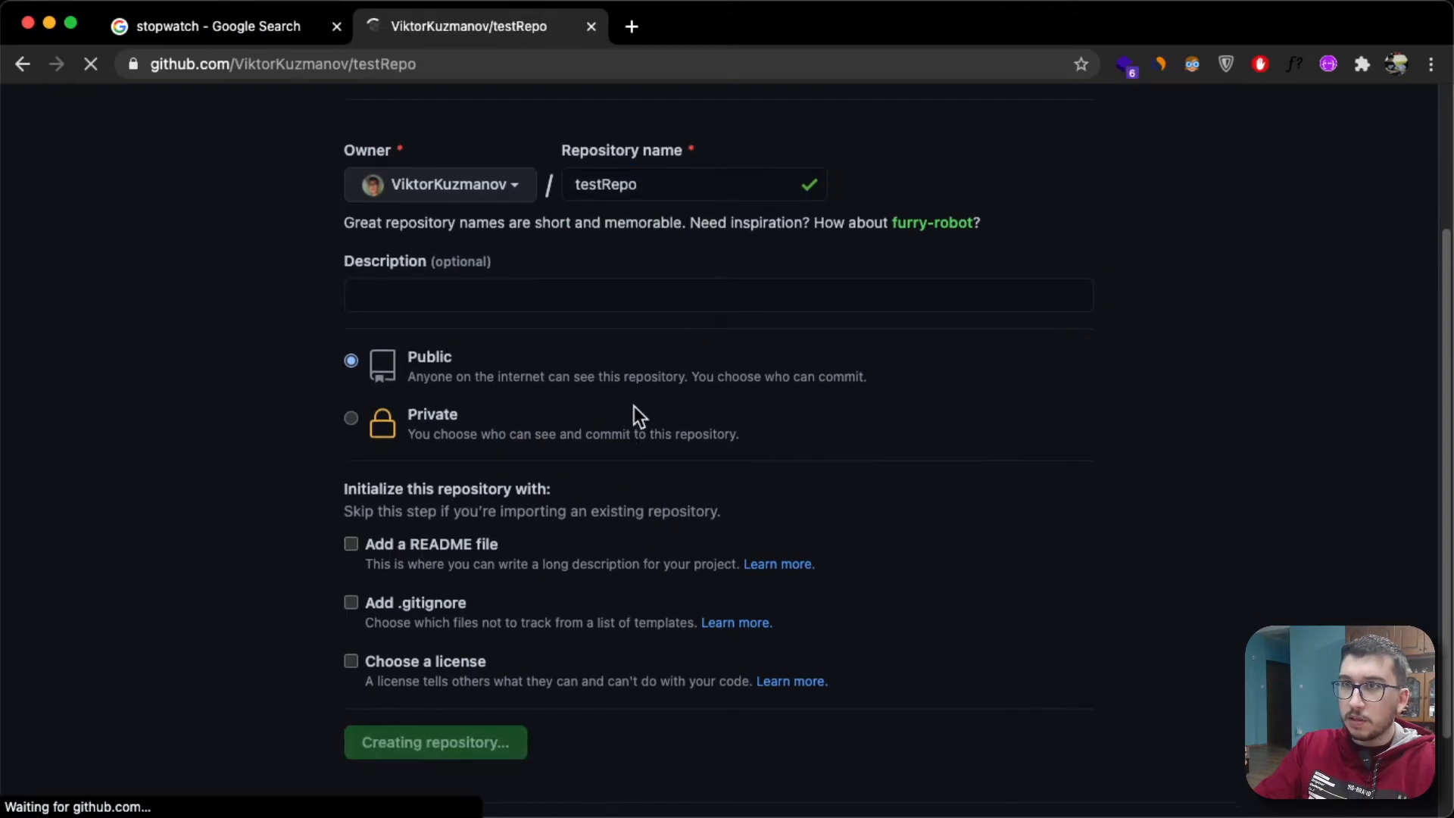
click(435, 742)
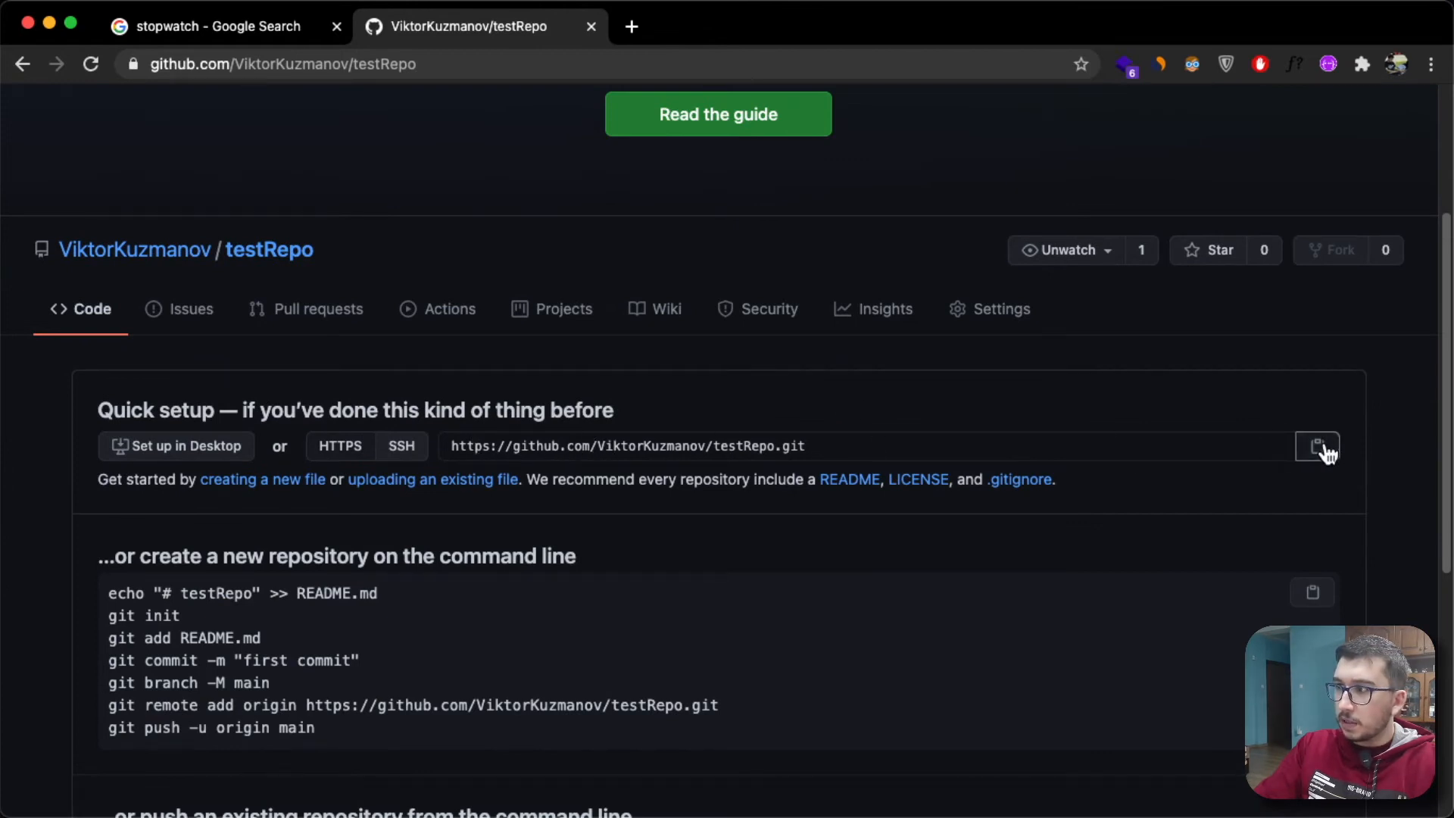
- Scroll testRepo's quick setup page to view the HTTPS remote URL
scroll(down, 3)
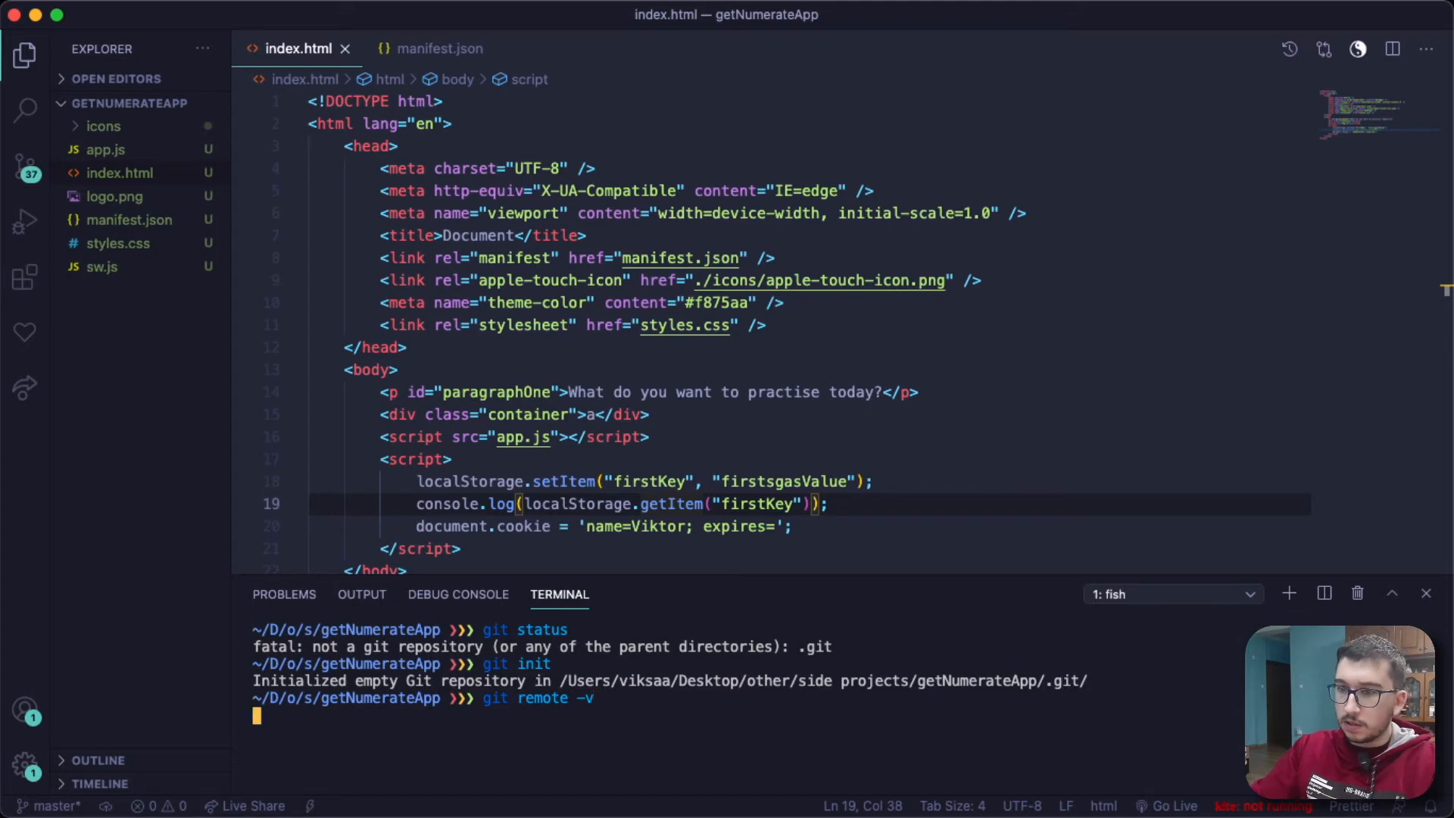
key(Enter)
text(git remote add origin)
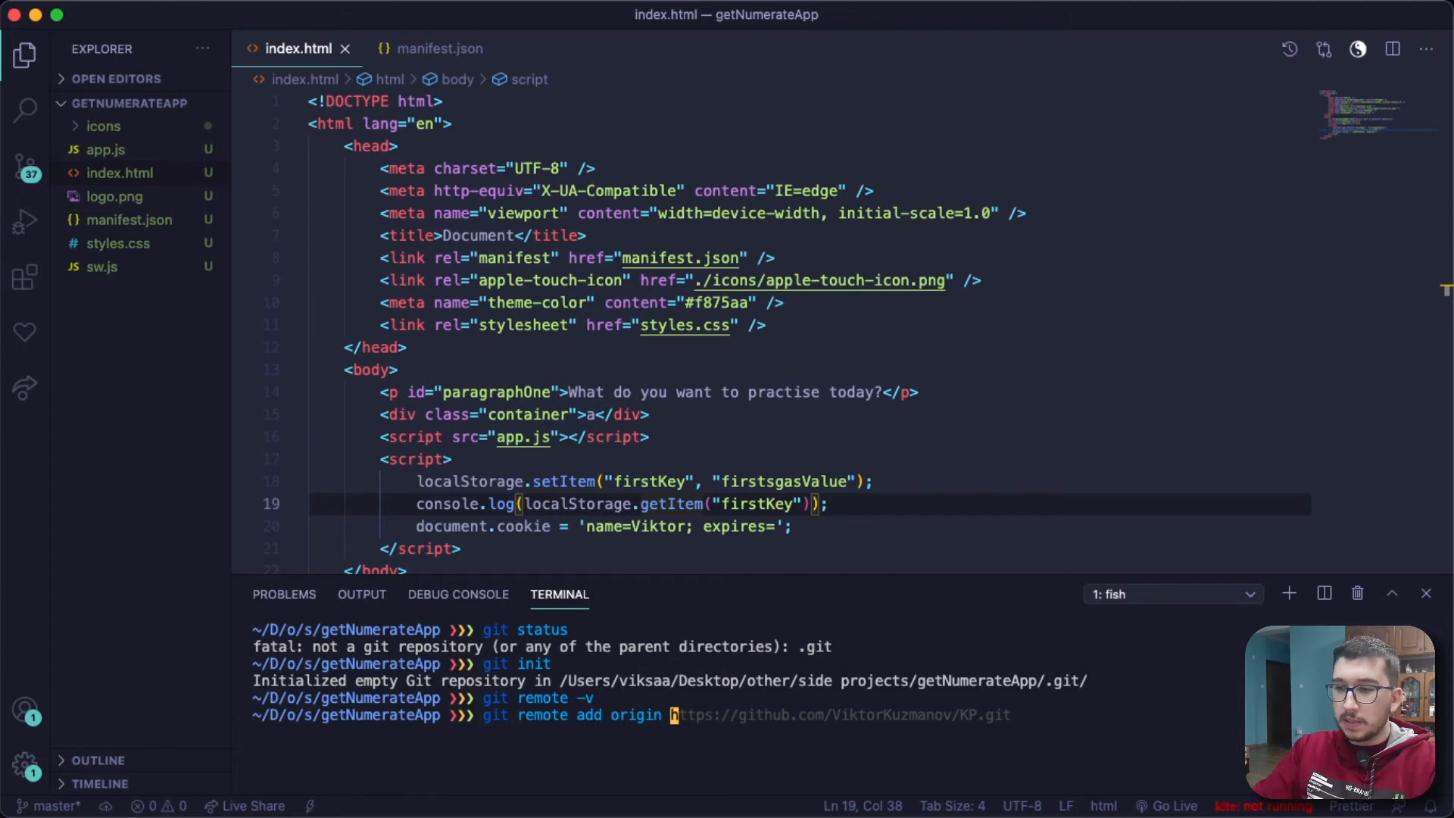
text(https://github.com/ViktorKuzmanov/testRepo.git)
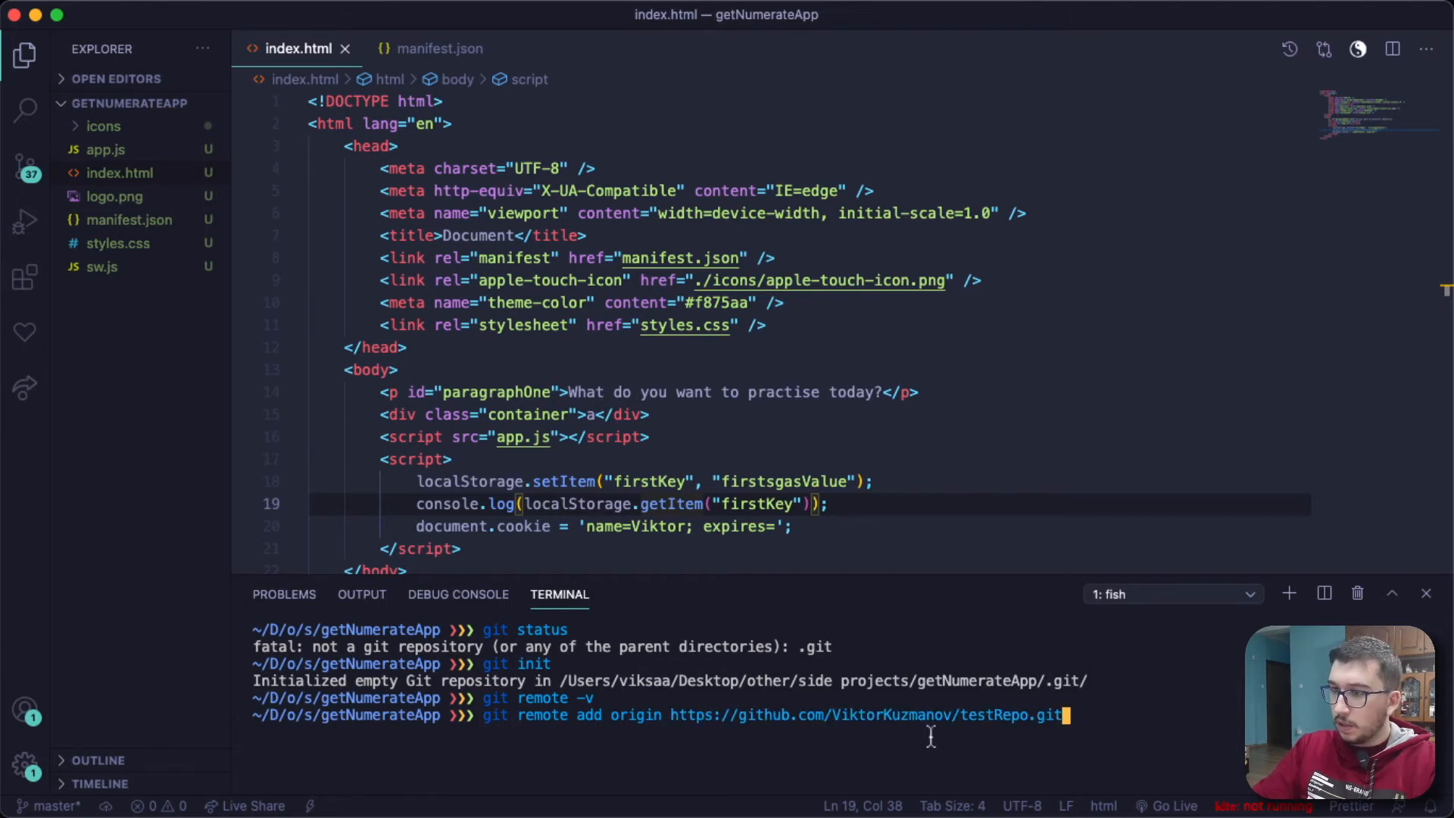
mouse_move(989, 715)
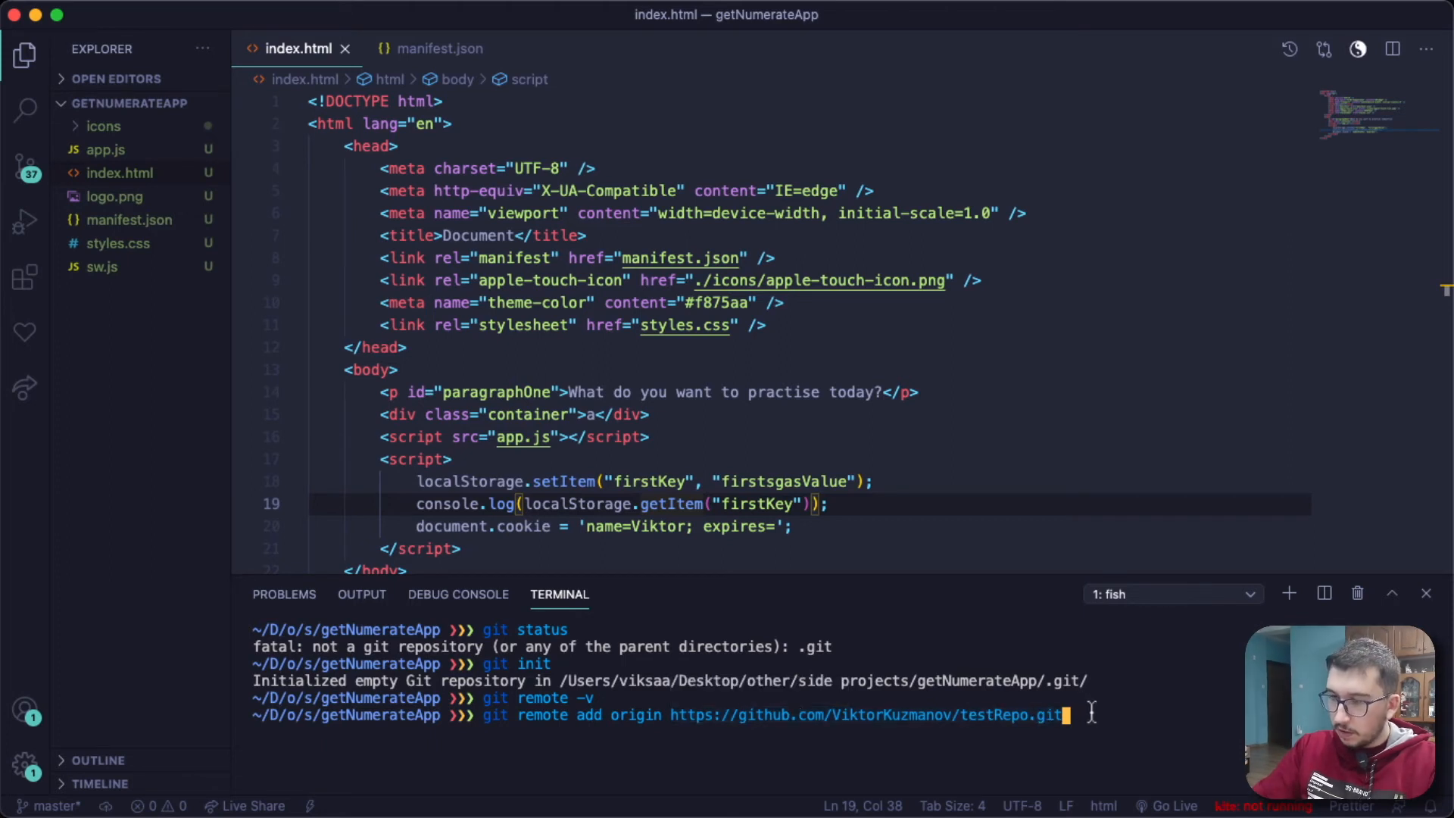
key(Enter)
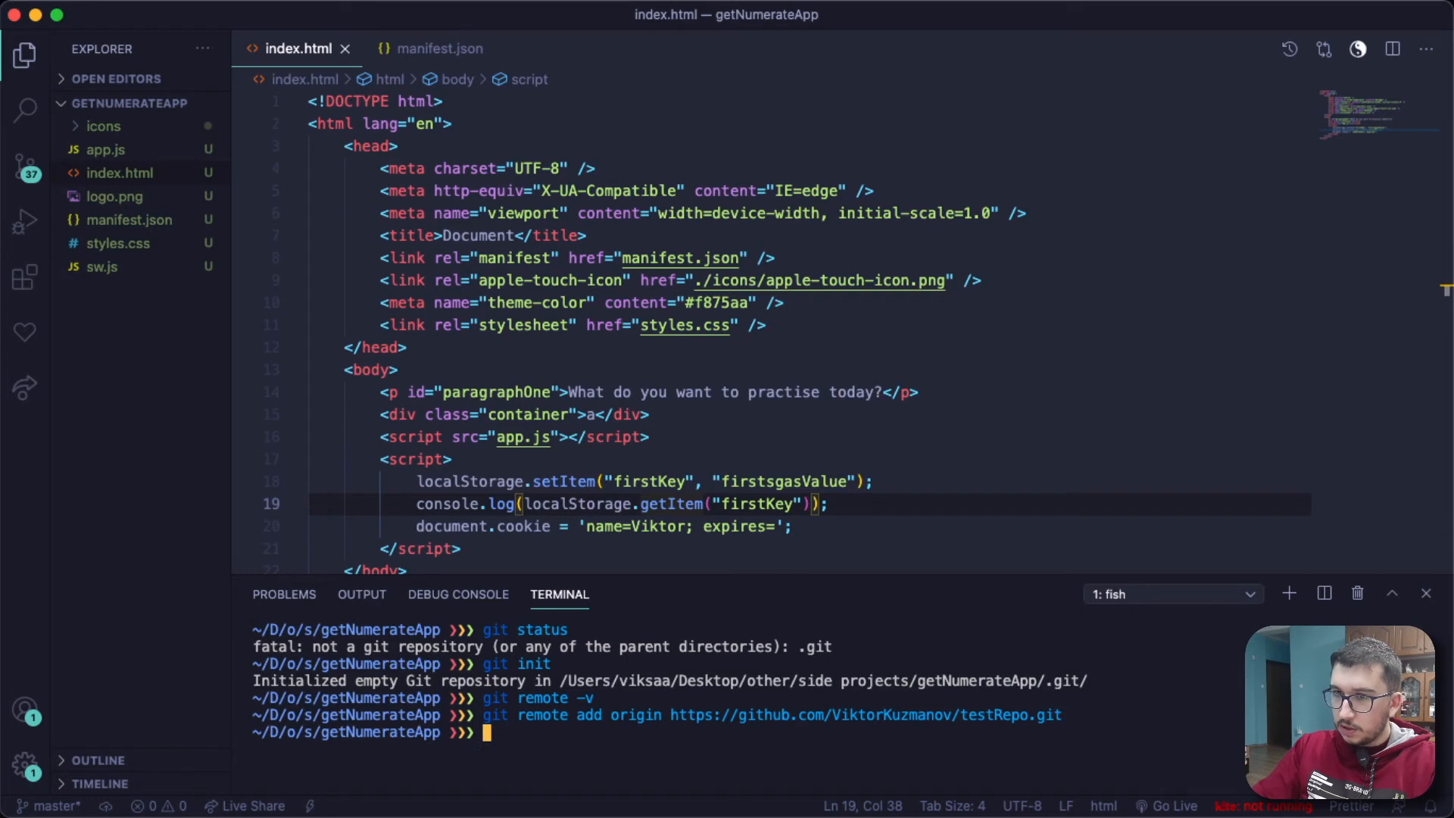
- Clear the terminal and verify origin fetch and push URLs with git remote -v
text(clear)
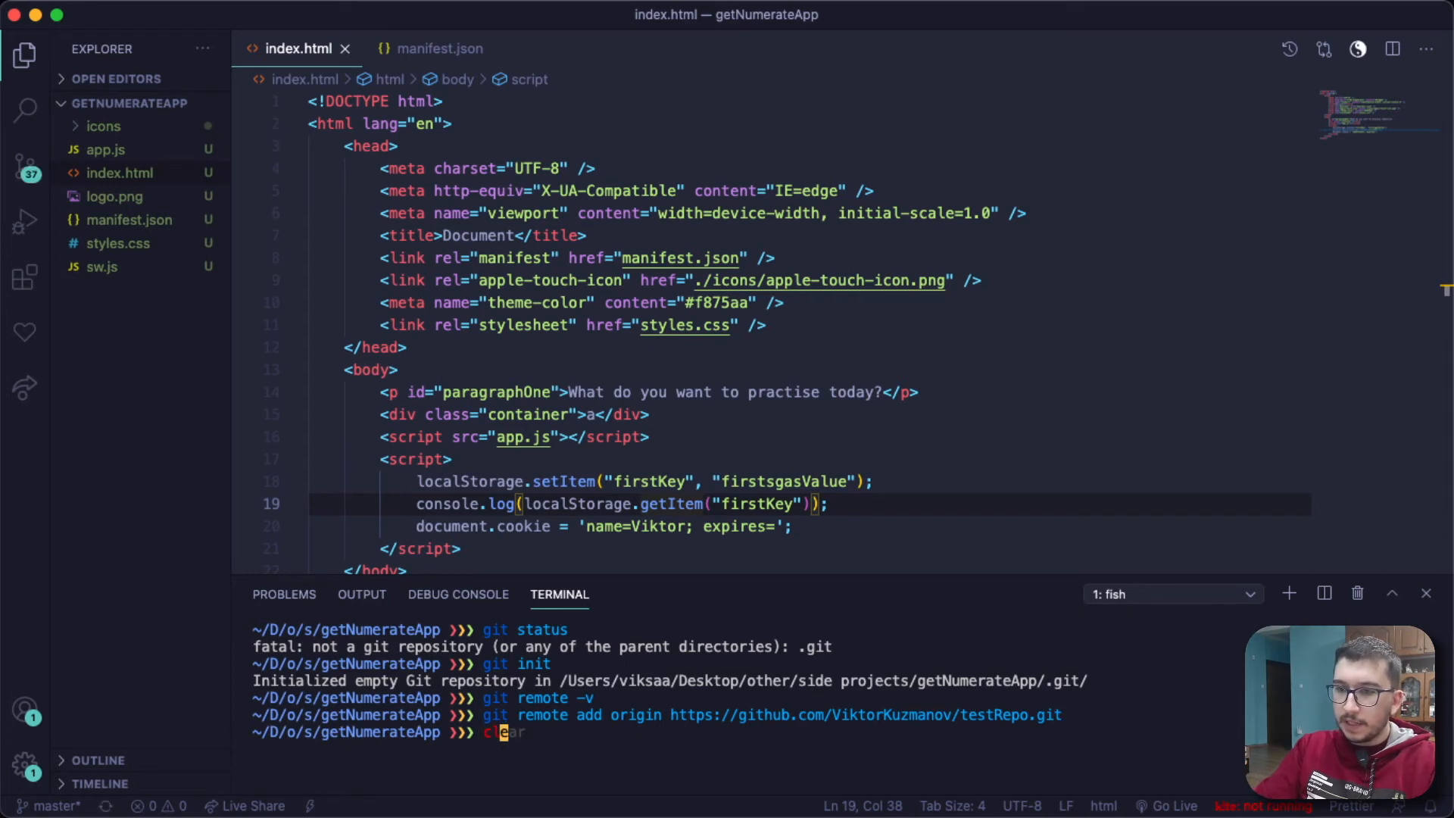
key(Enter)
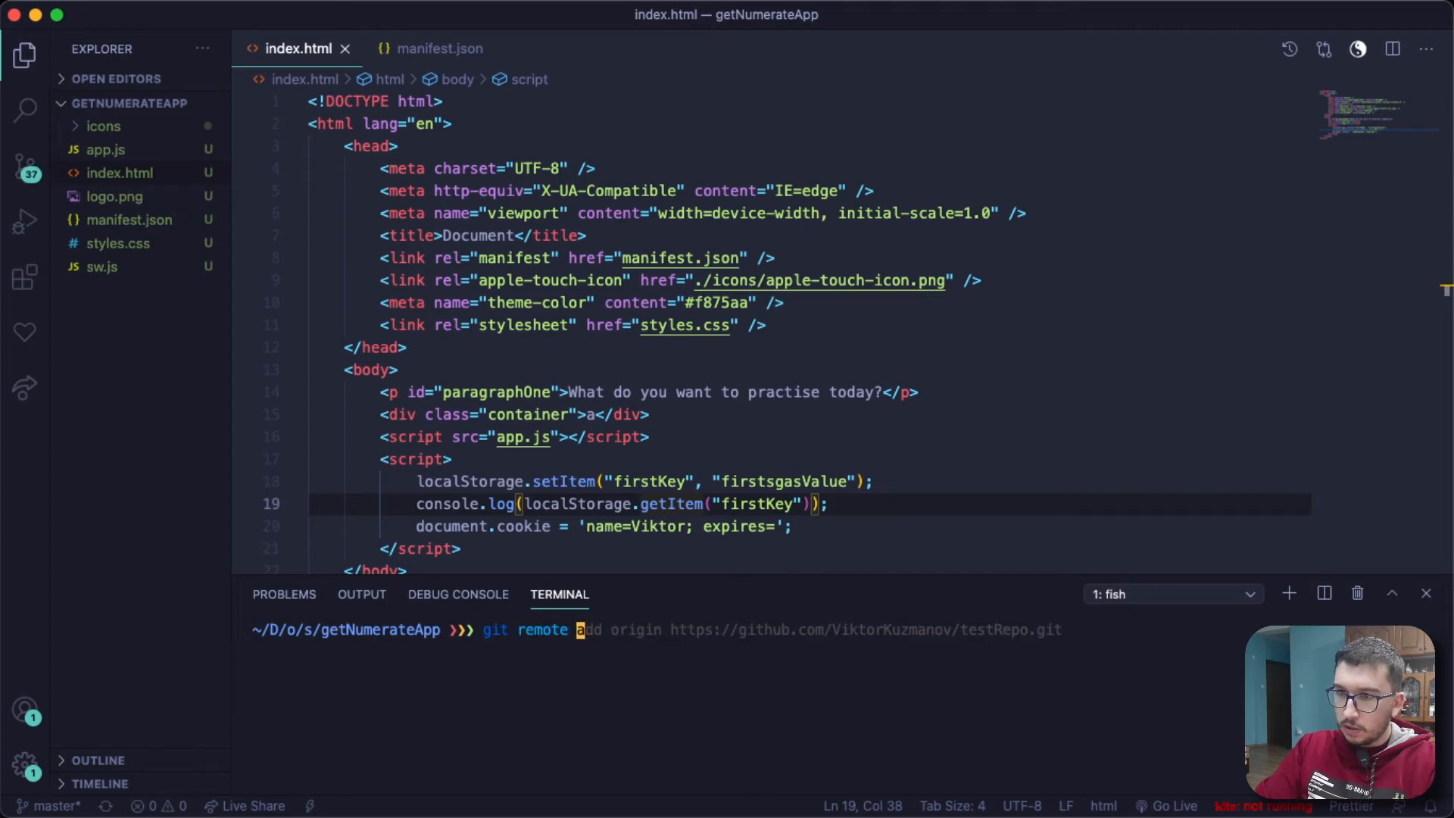
text(git remote -v)
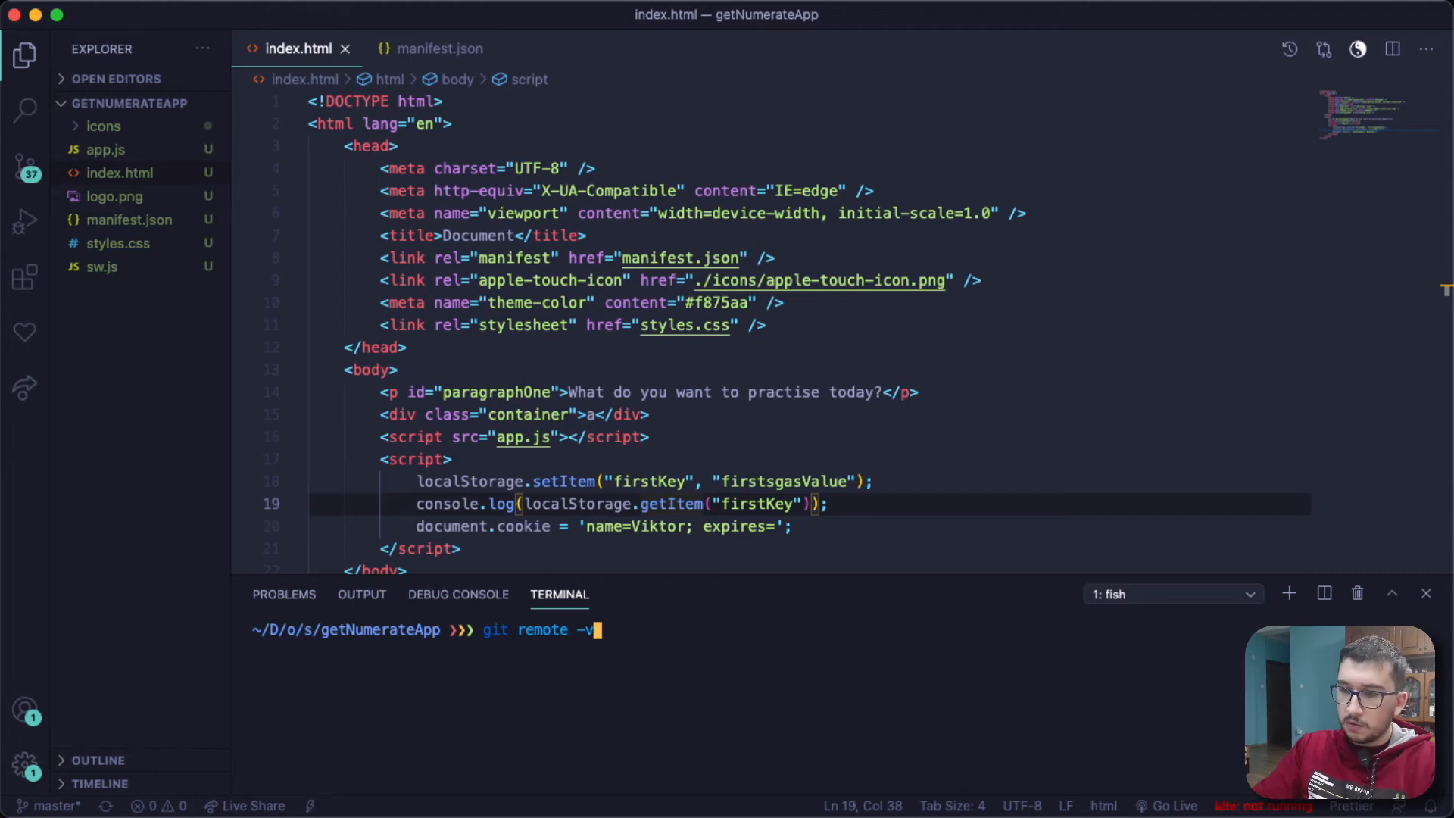
key(Enter)
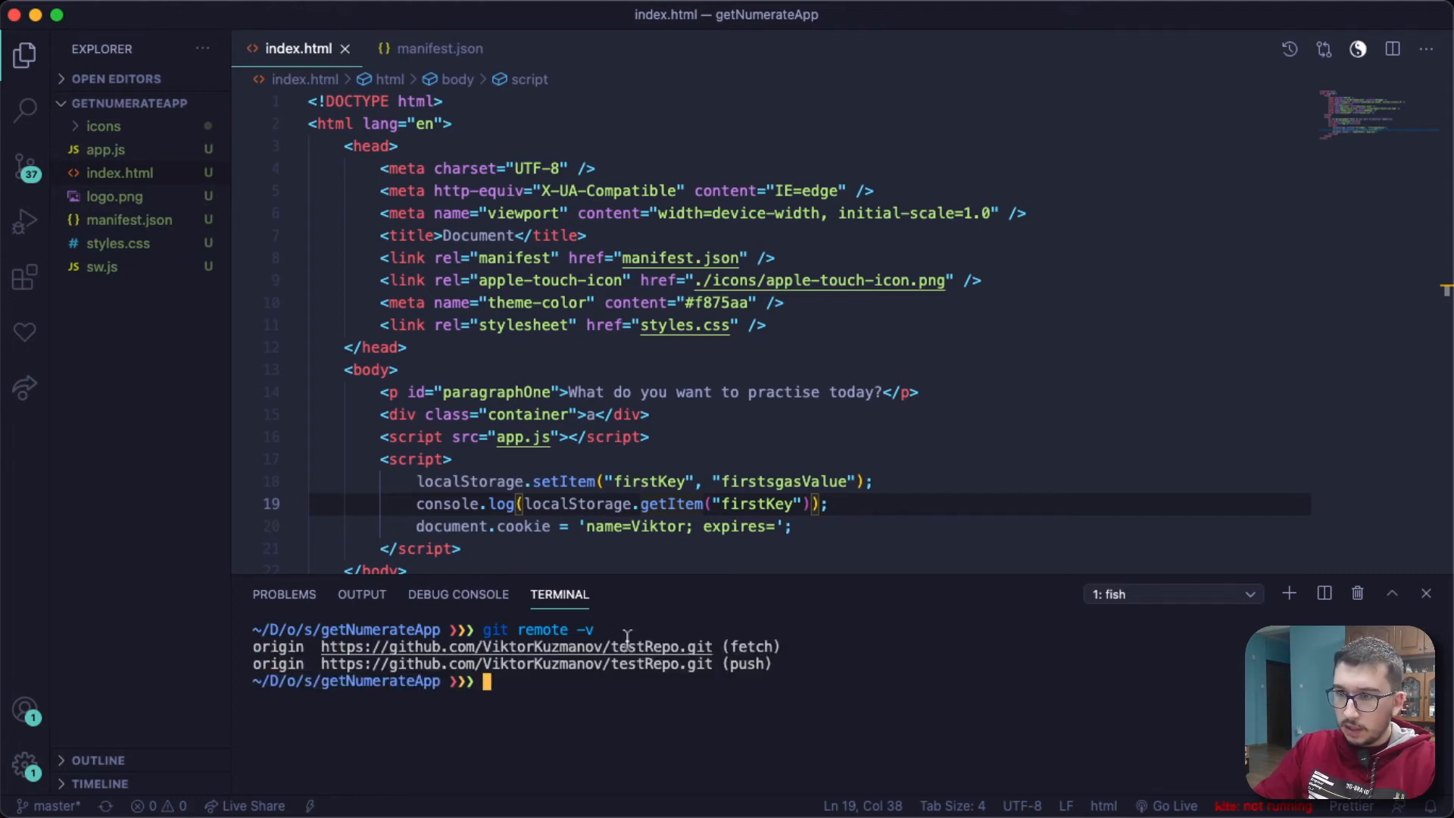
mouse_move(658, 646)
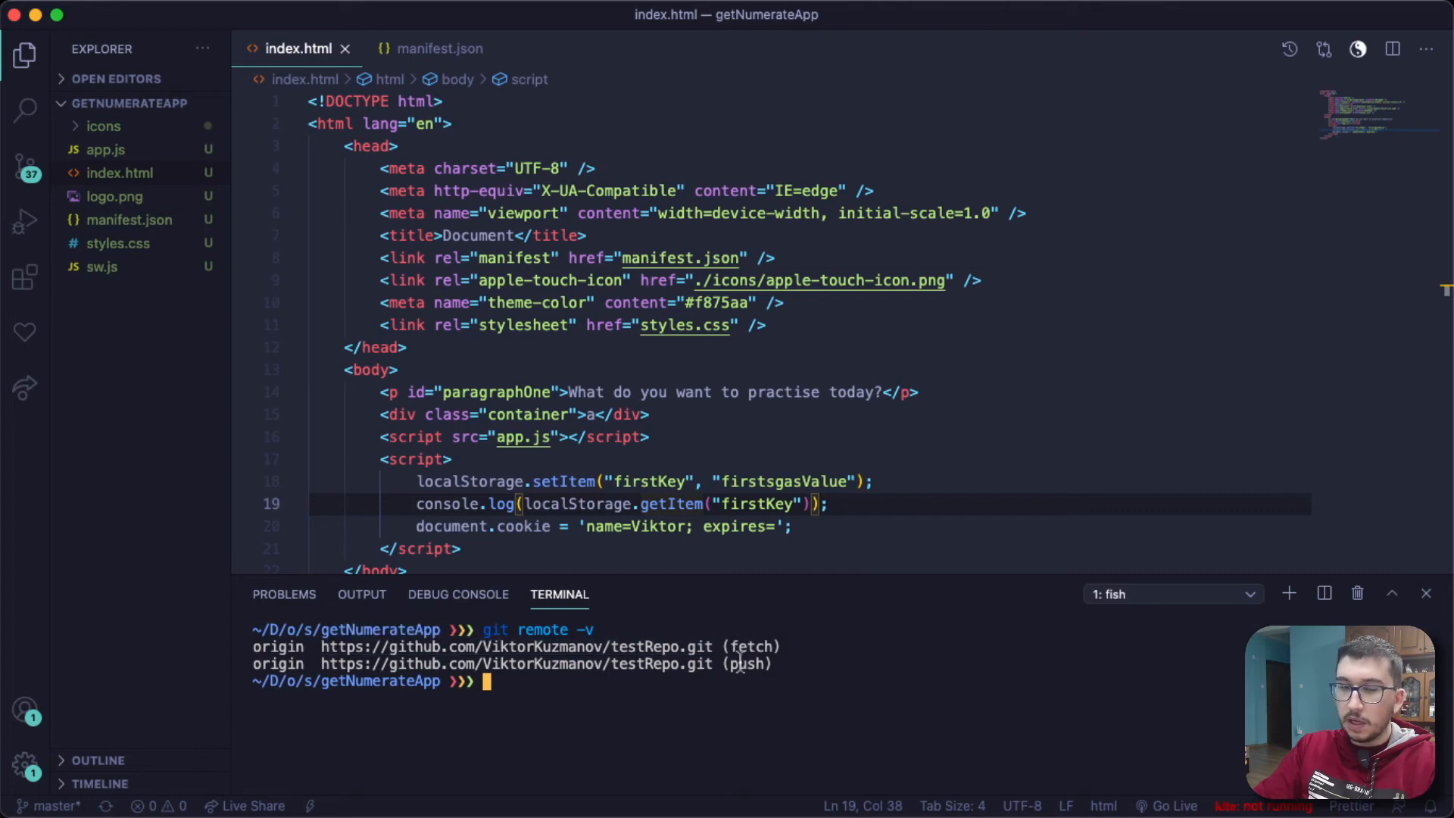
mouse_move(680, 704)
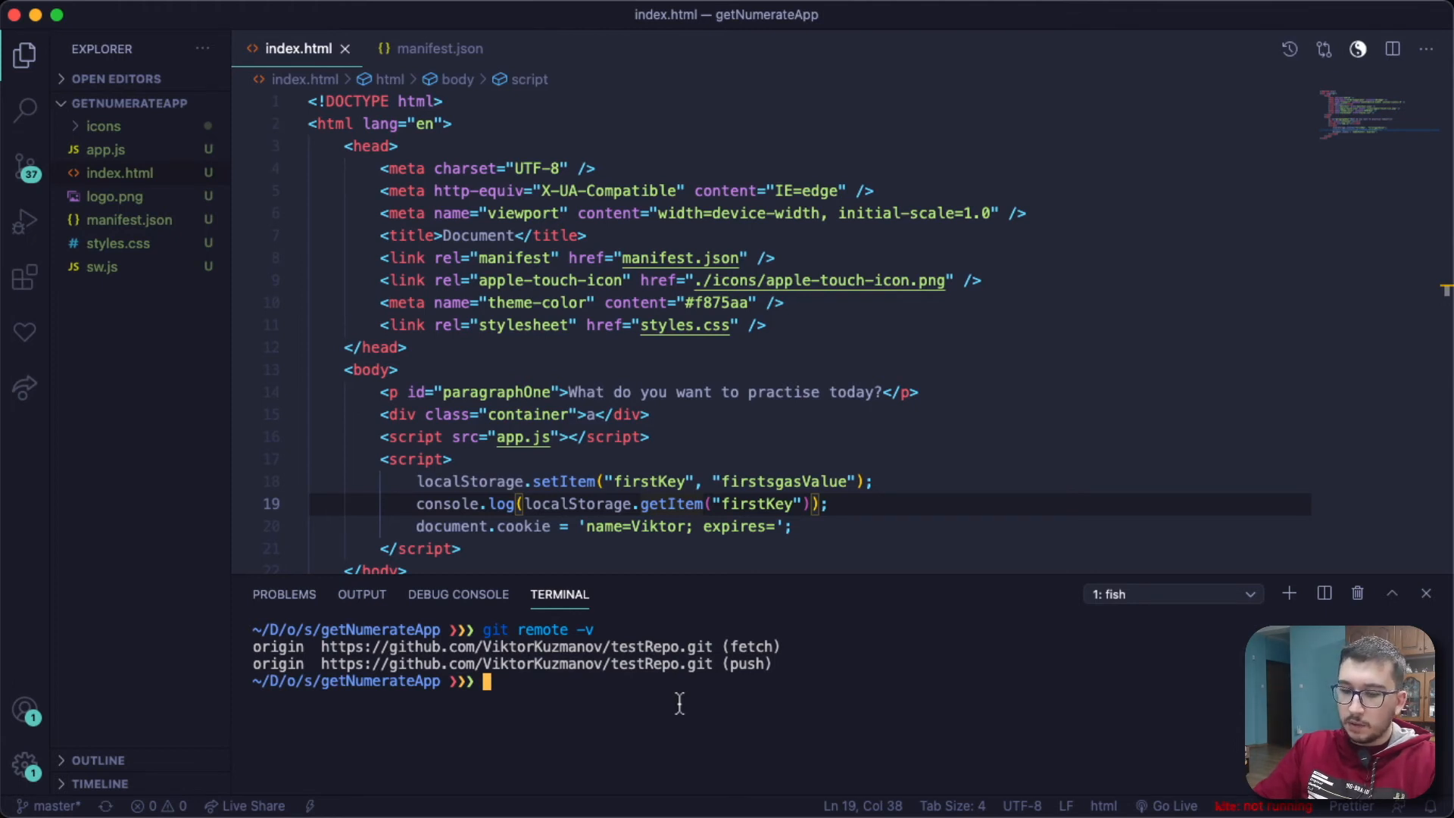
- Check git status, stage all files with git add ., and commit them as 'first commit'
text(git status)
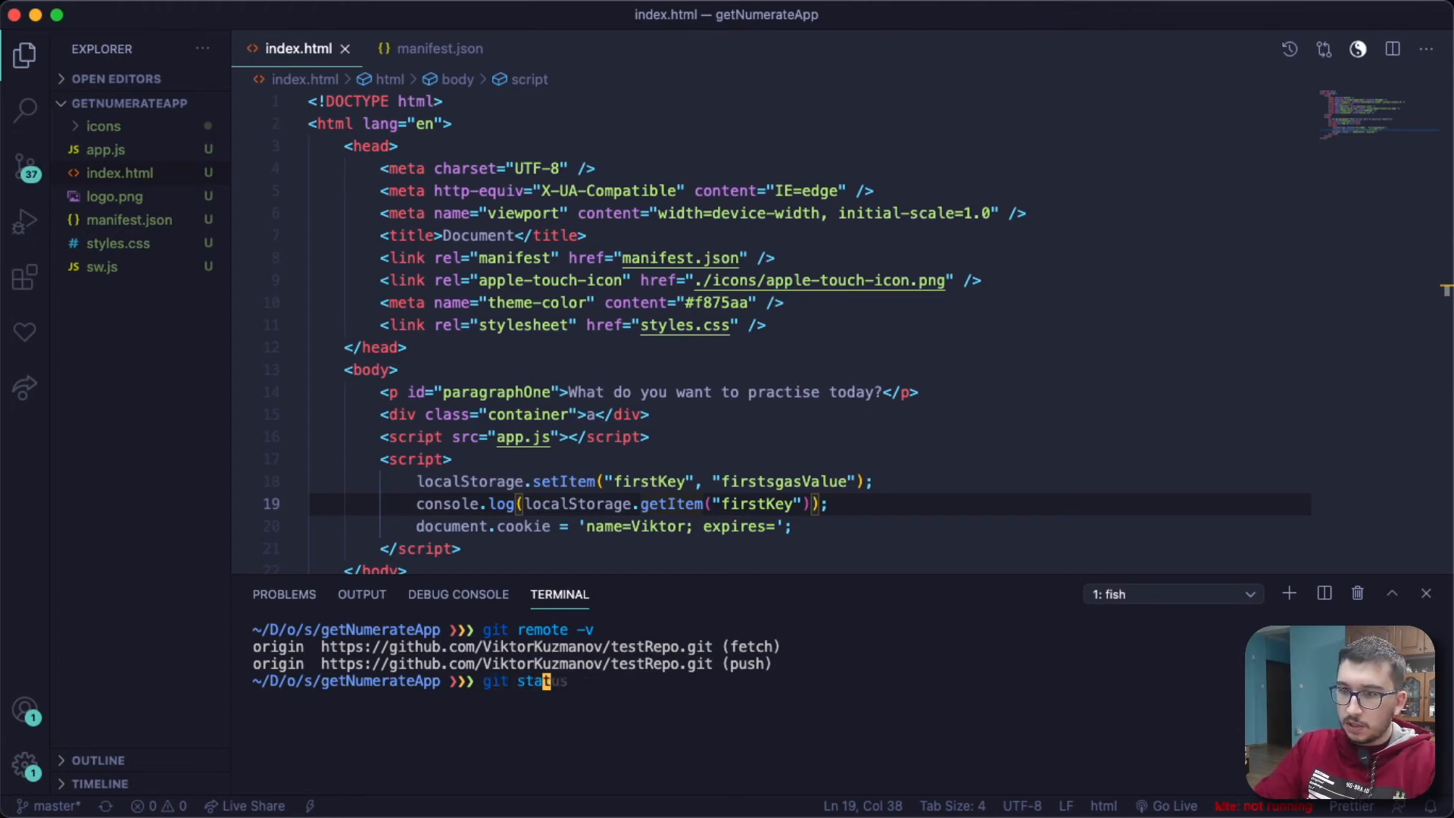
key(Enter)
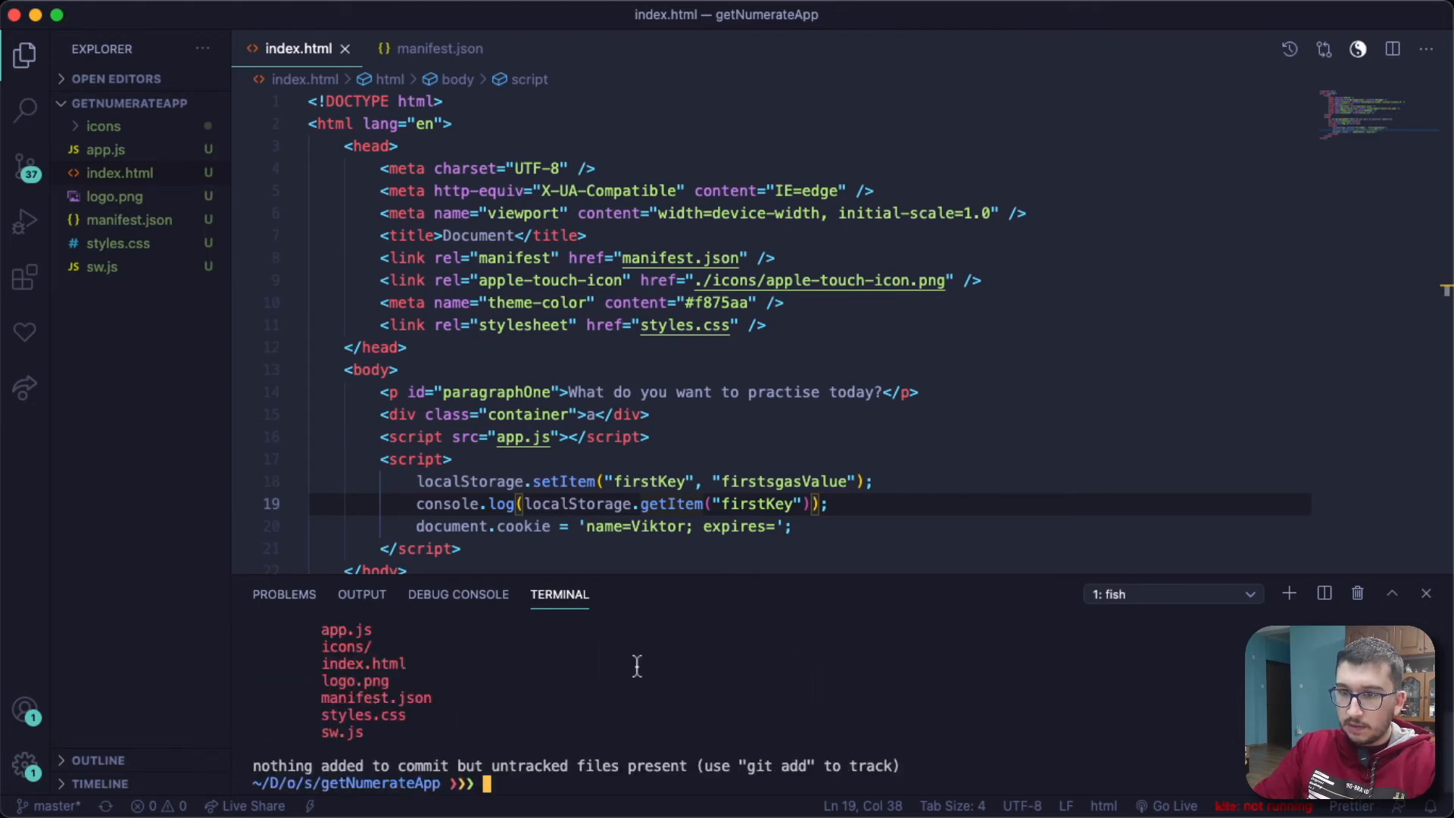
text(git add .)
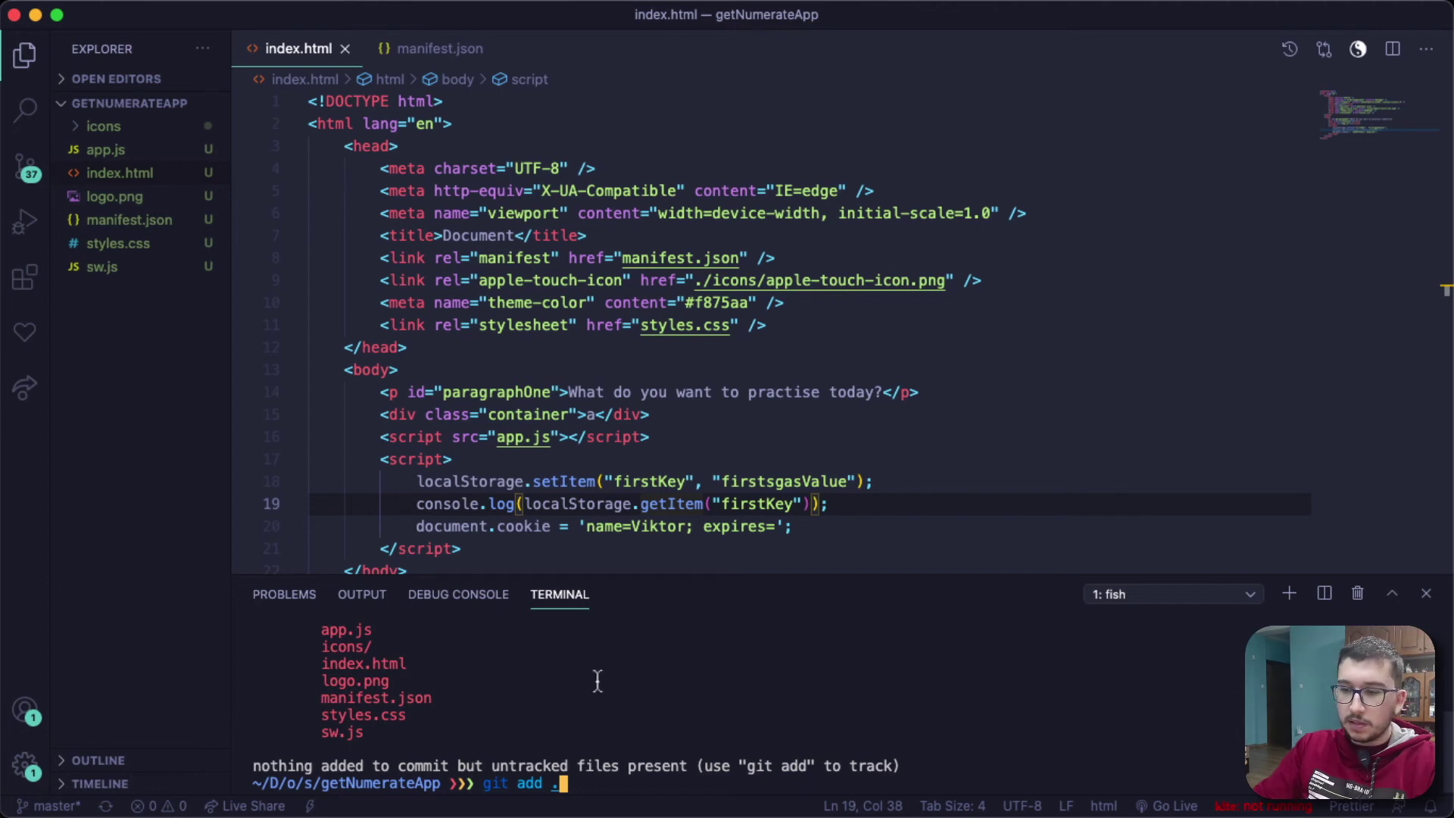
mouse_move(480, 784)
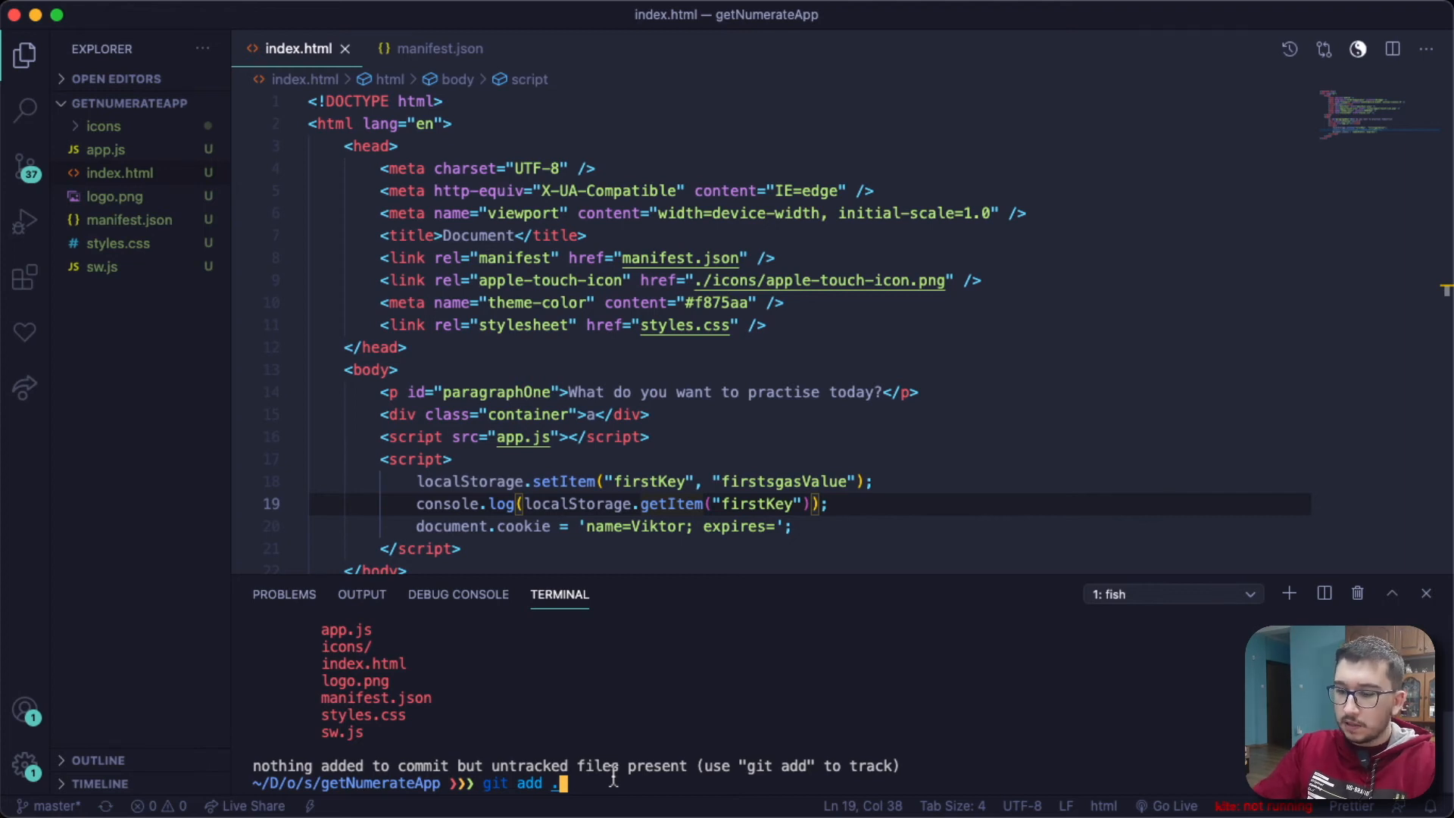
key(Enter)
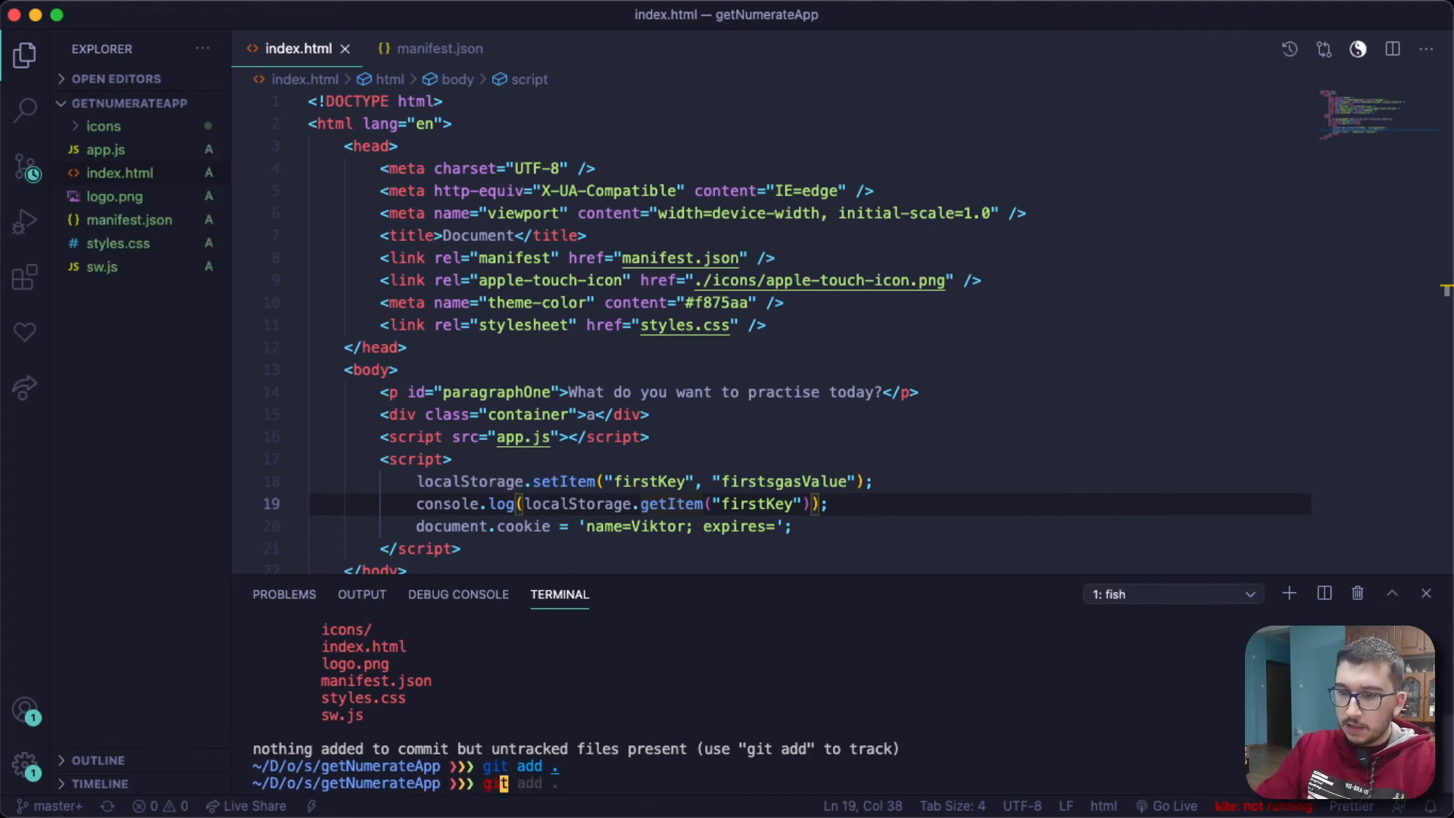
text(git commit -am "add Procfile and heroku port)
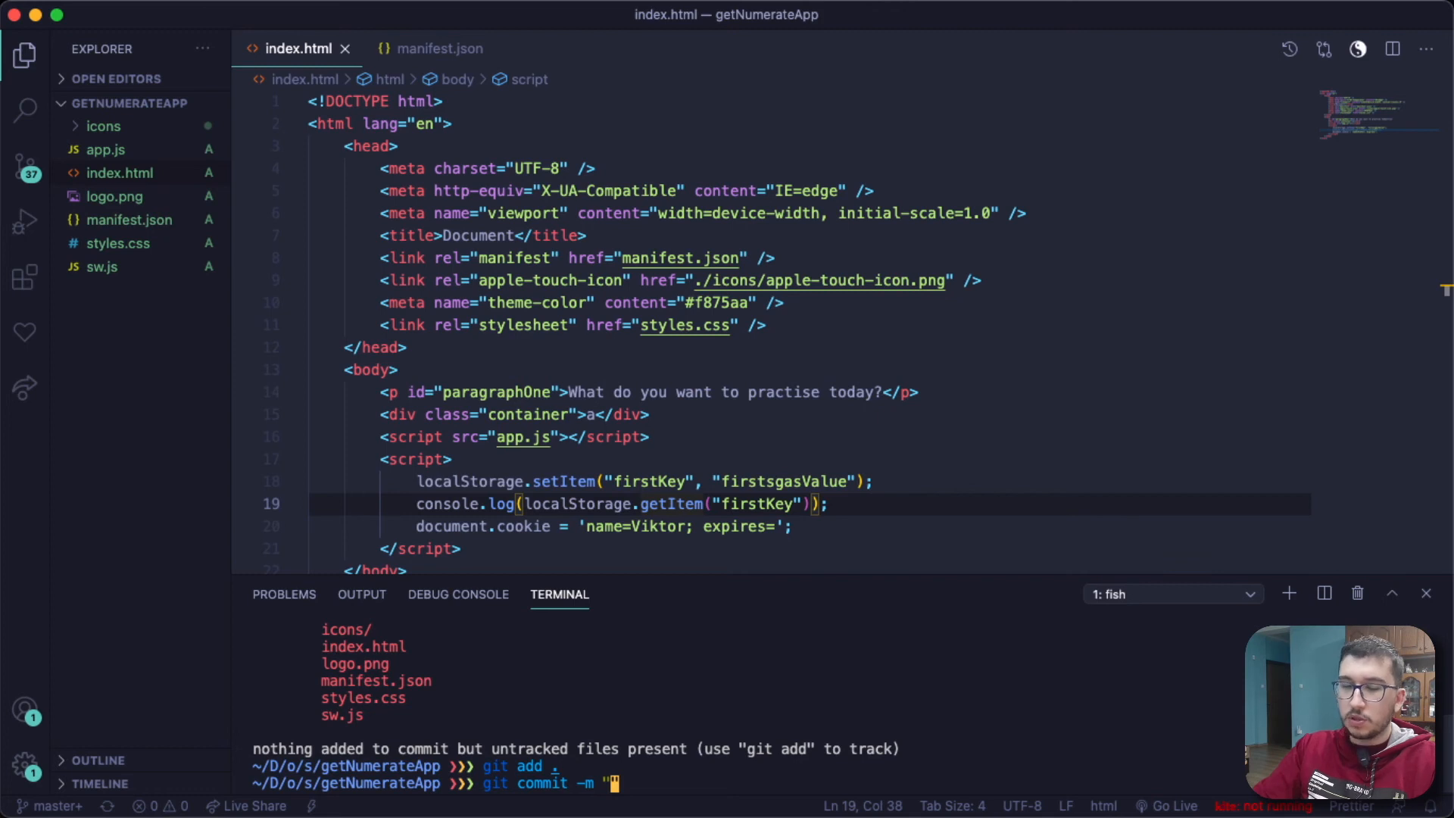
text(f)
text(git pus)
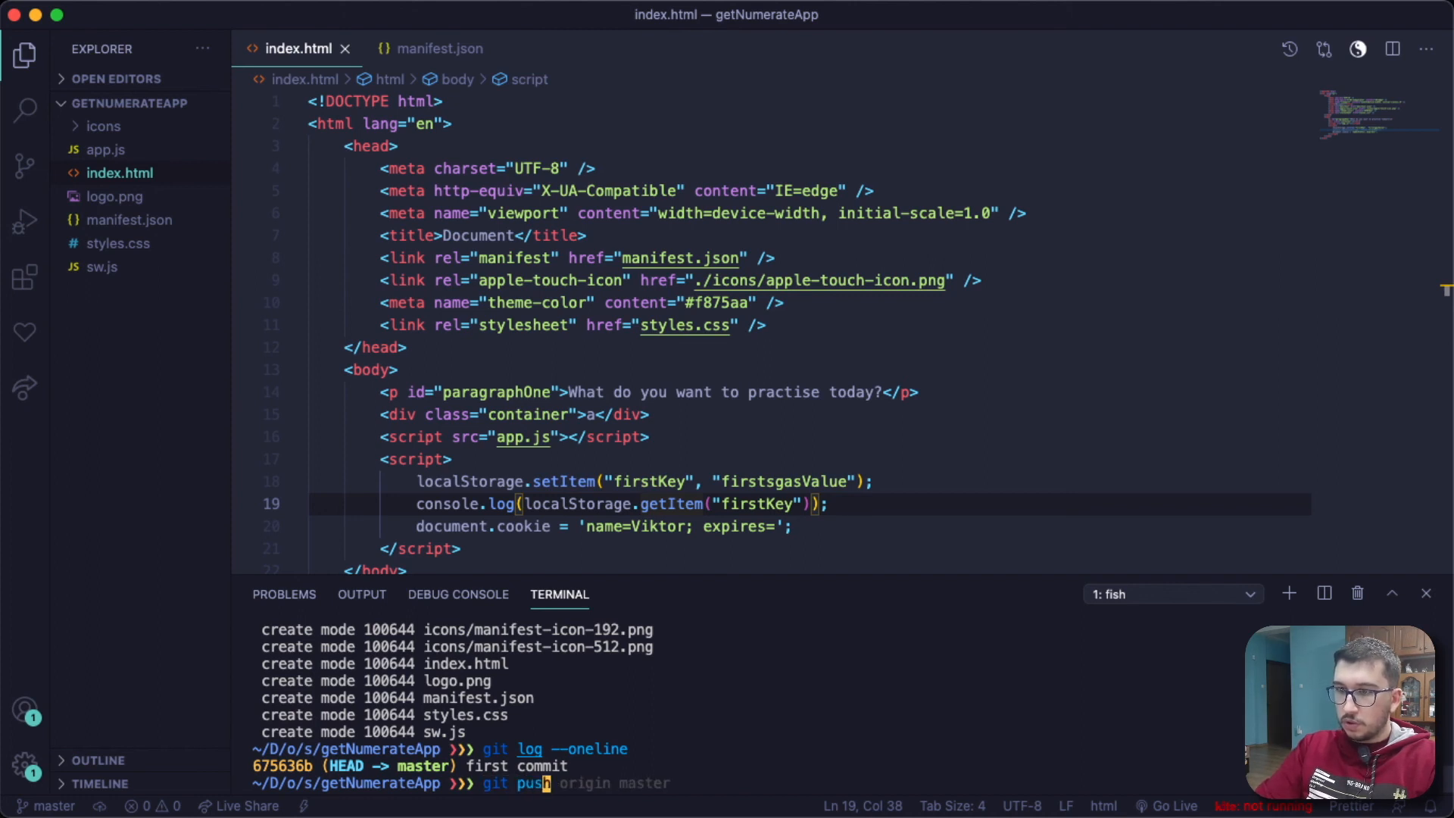
- Run git push origin master to upload the commit to testRepo
text(h origin master)
key(Enter)
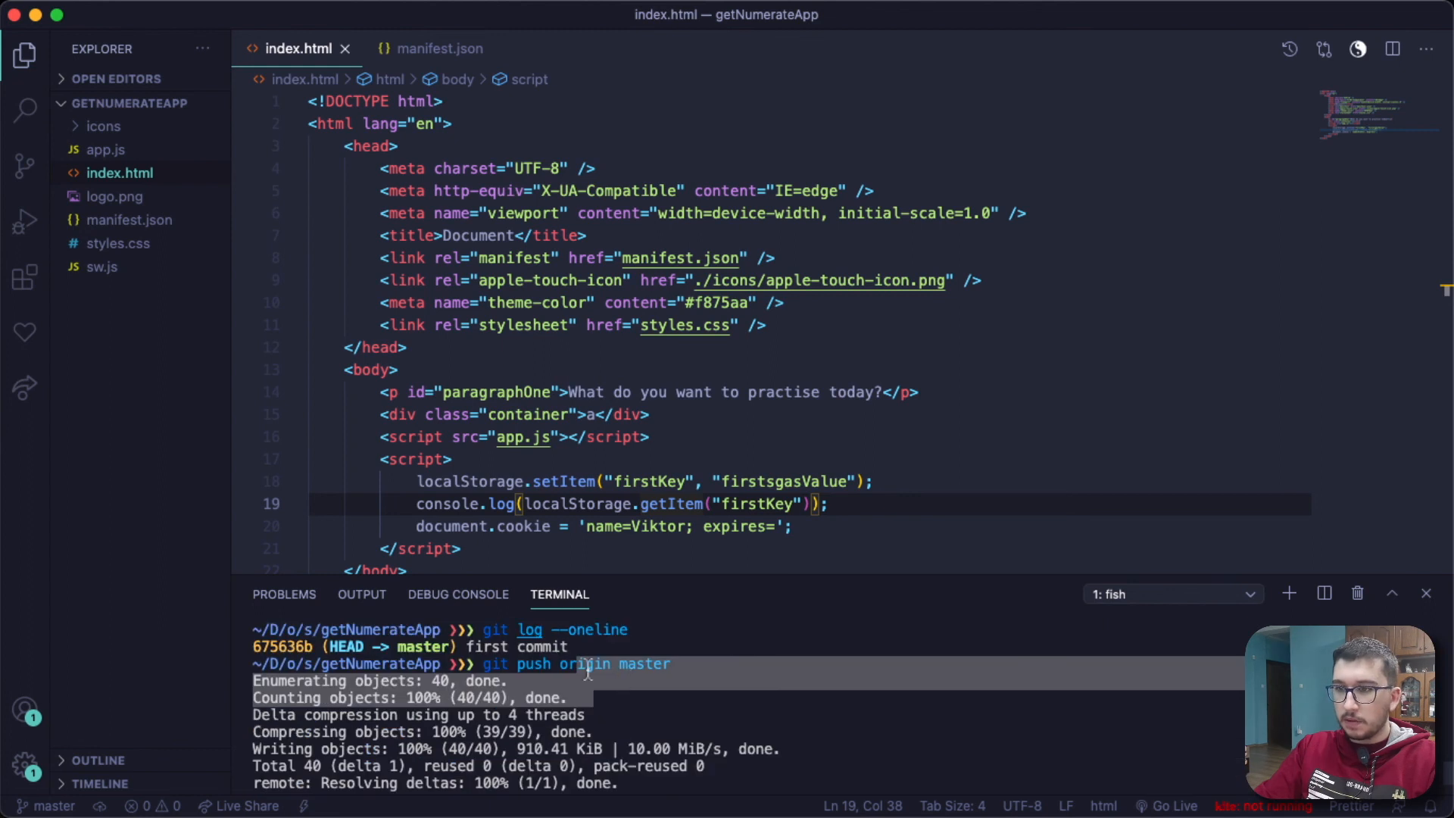
double_click(645, 664)
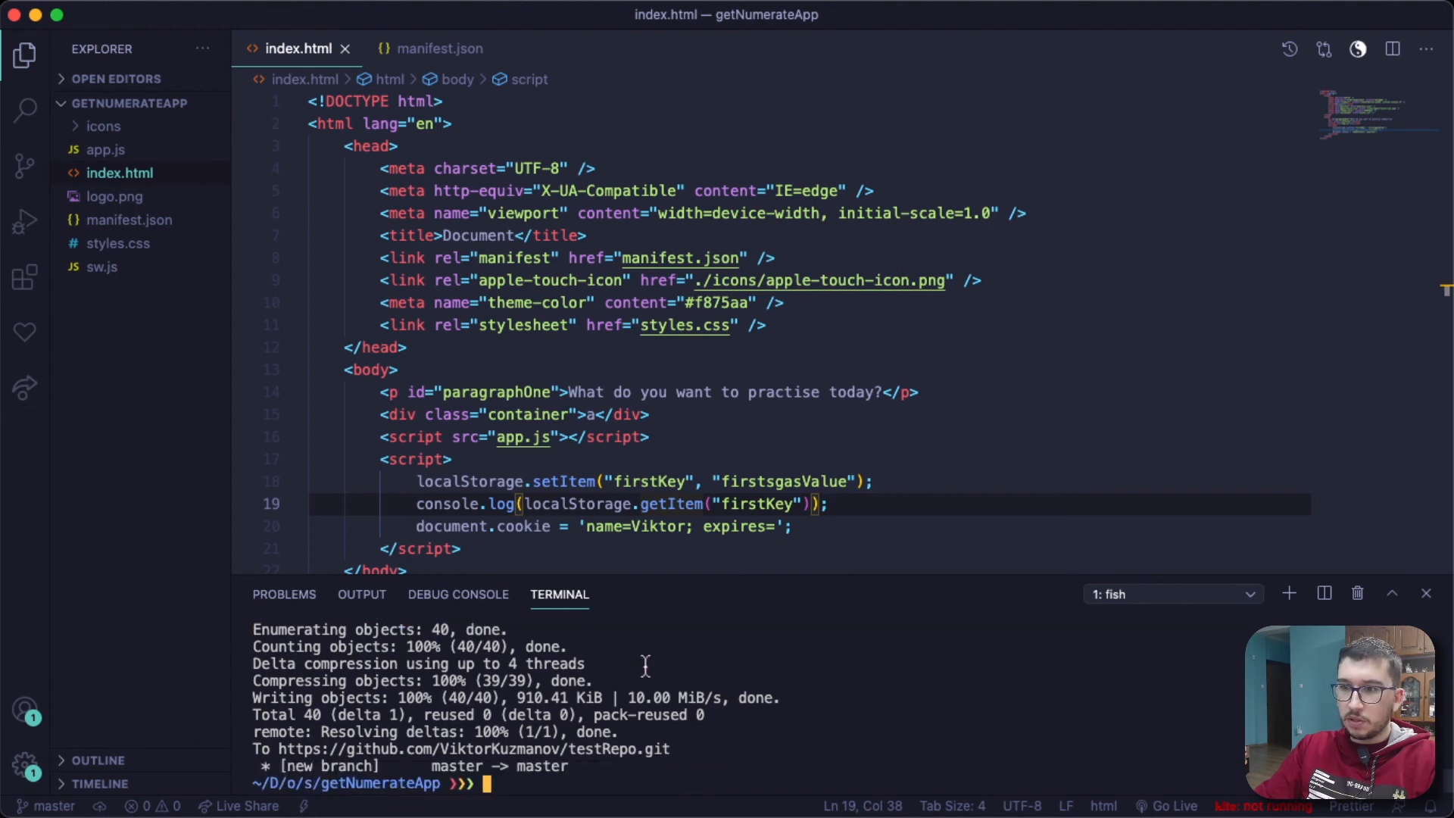
mouse_move(633, 414)
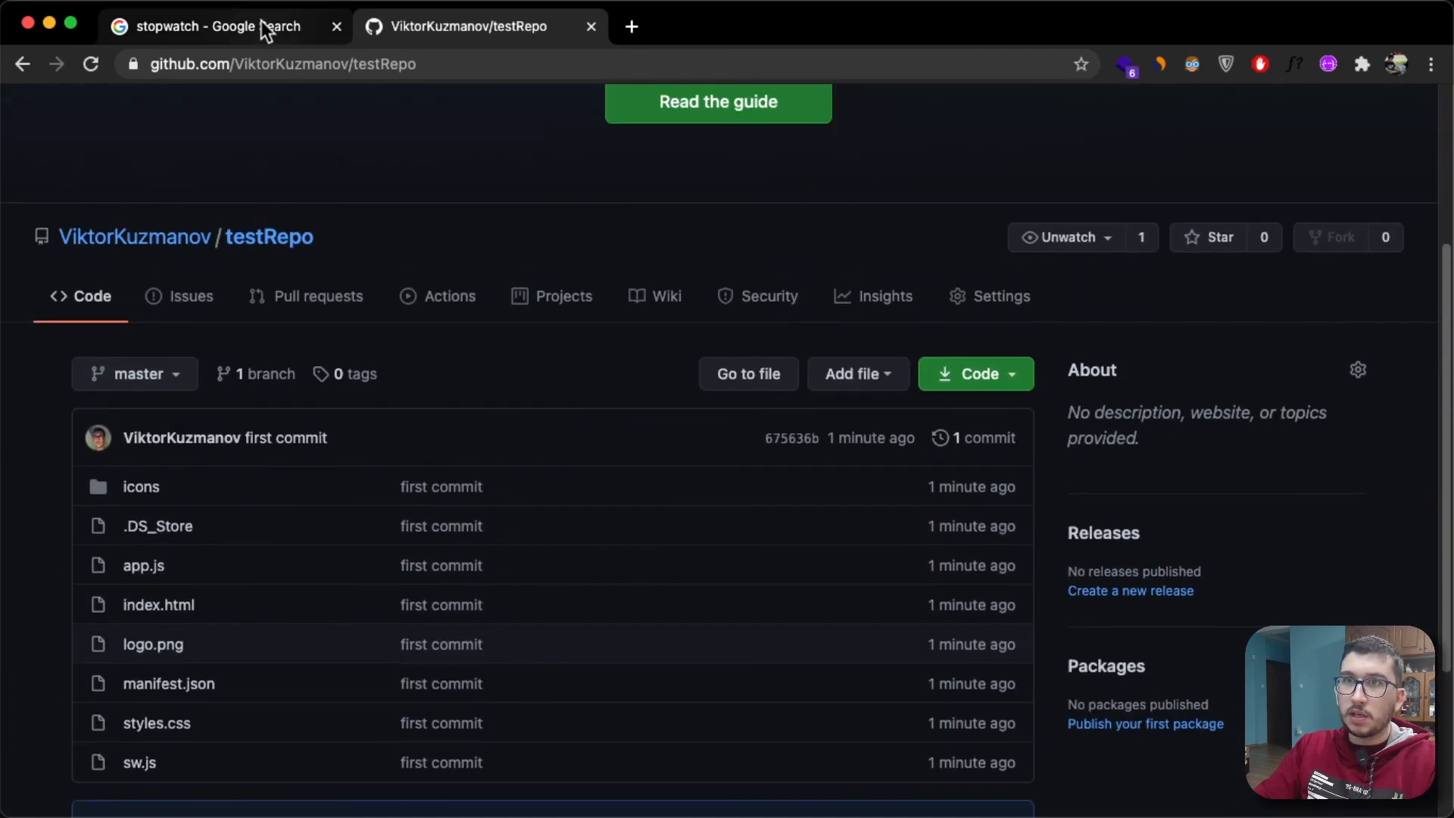
- After reviewing testRepo's pushed files, return to the stopwatch Google Search tab
click(227, 26)
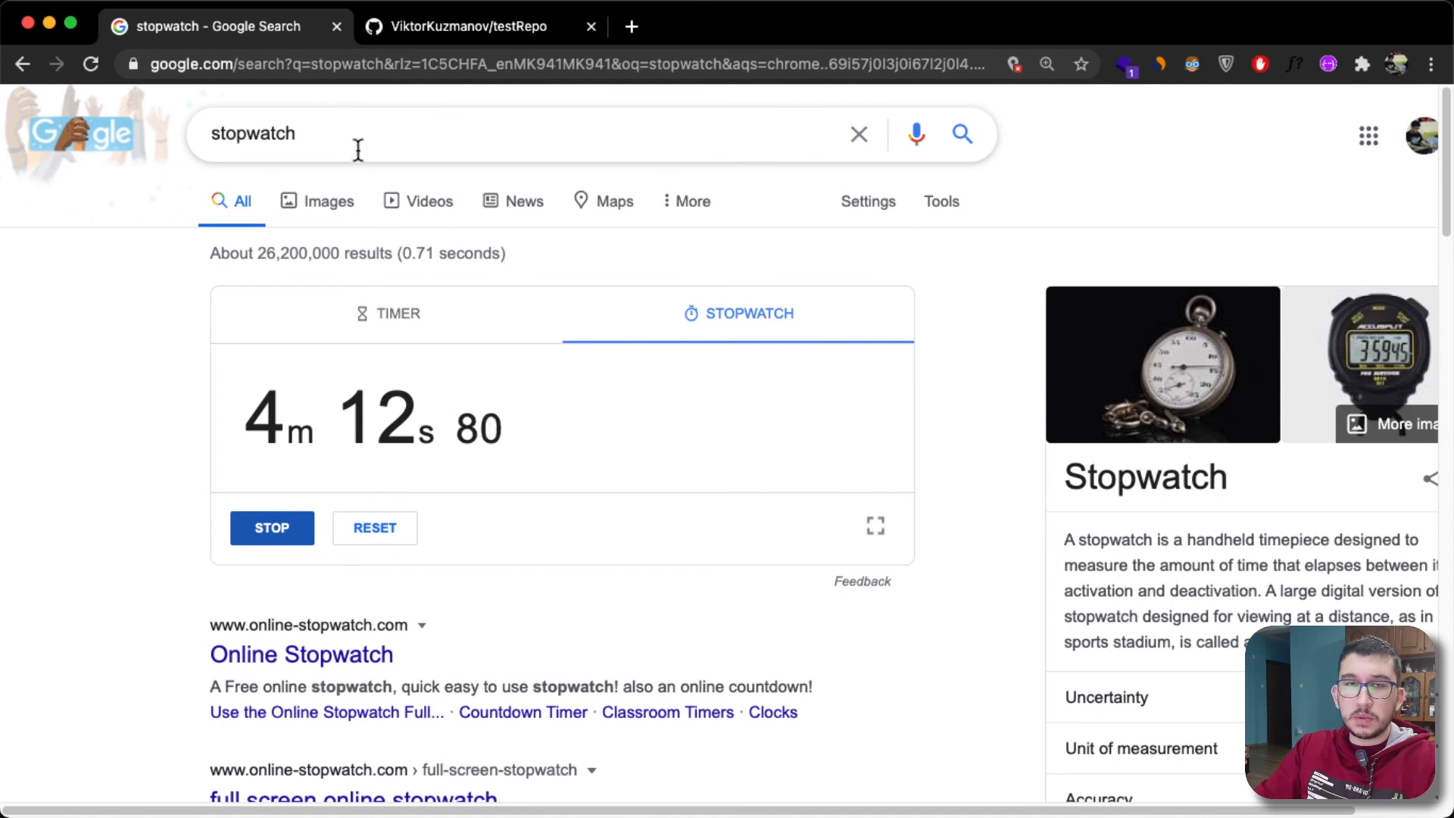
mouse_move(352, 475)
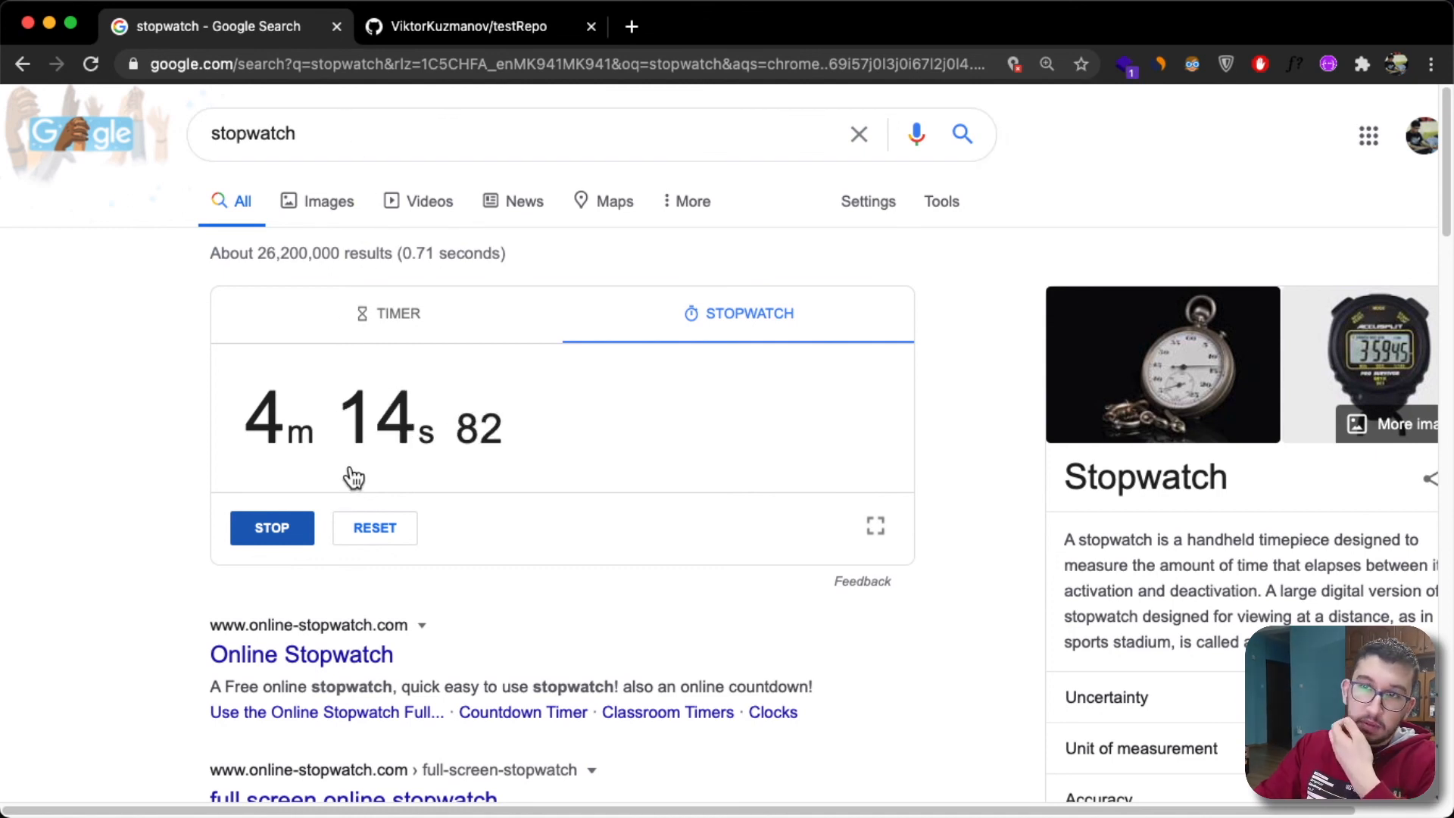